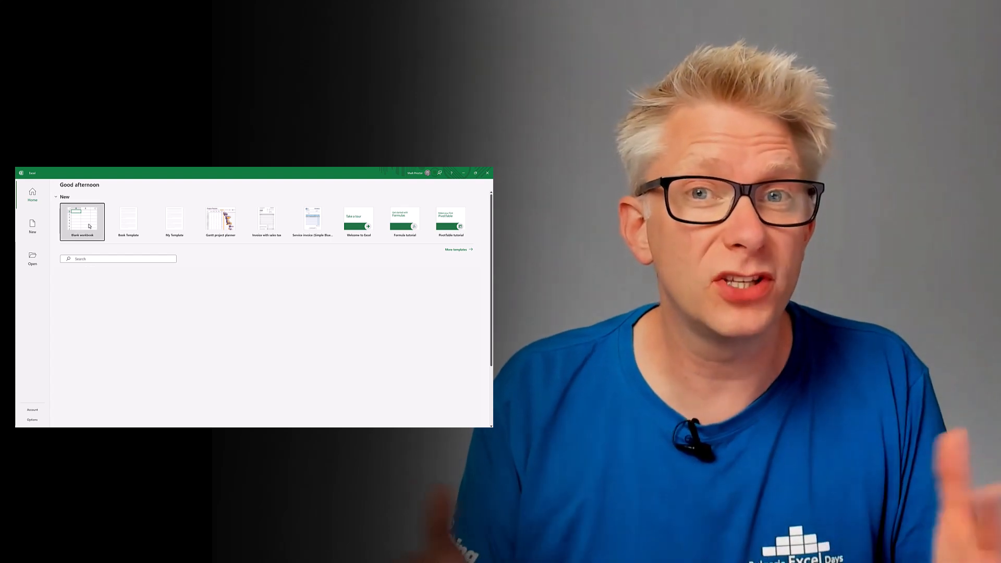
- Look through the layout workbook's sheets, including Error Checks
left_click(82, 222)
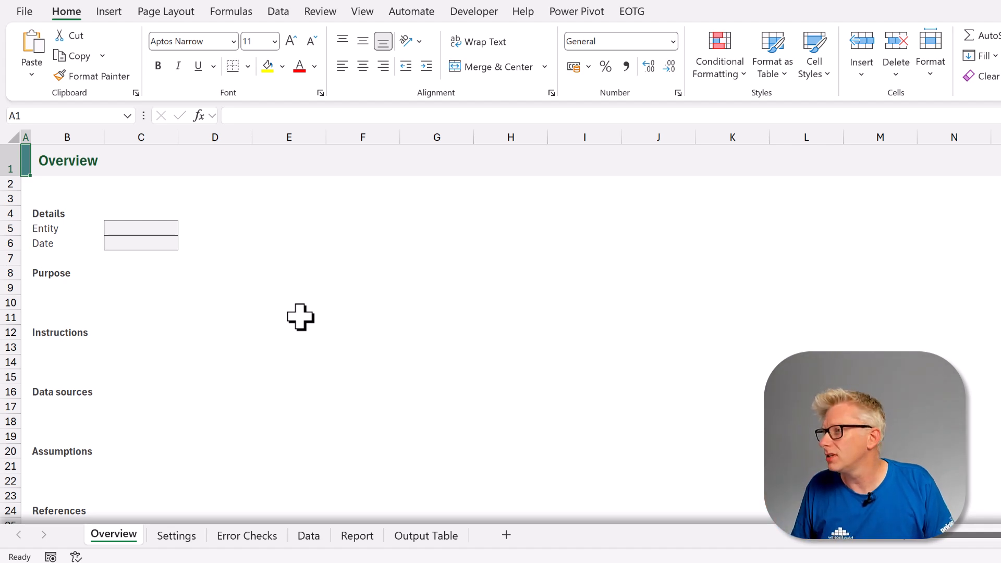
left_click(247, 535)
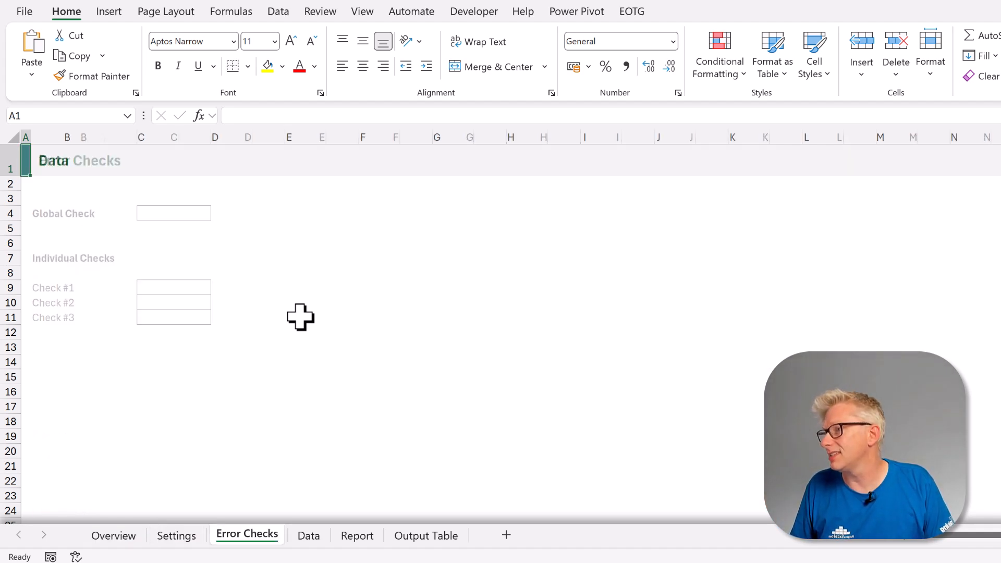
left_click(426, 535)
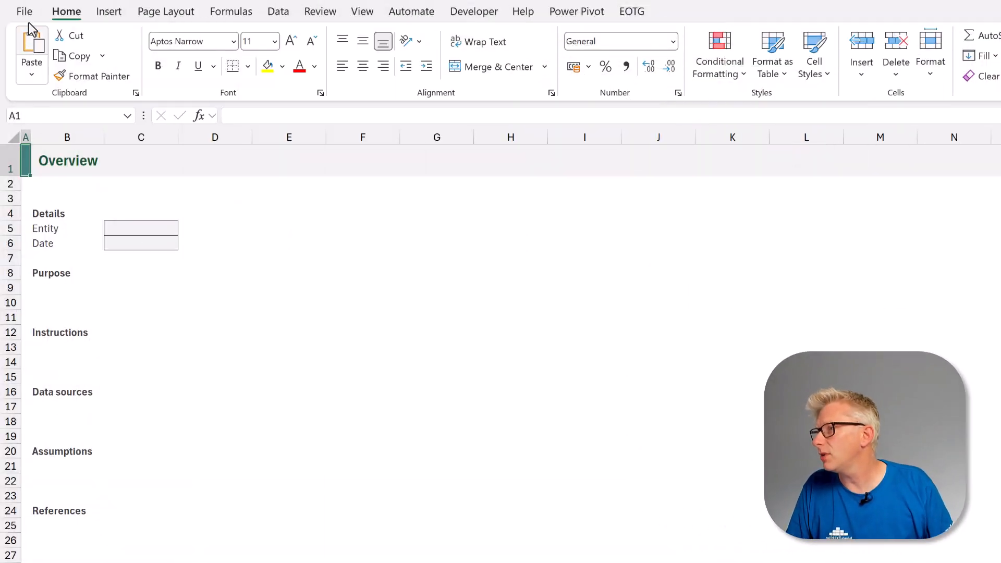
- Go to Excel Options > Trust Center > Trusted Locations and select the User StartUp entry
left_click(25, 11)
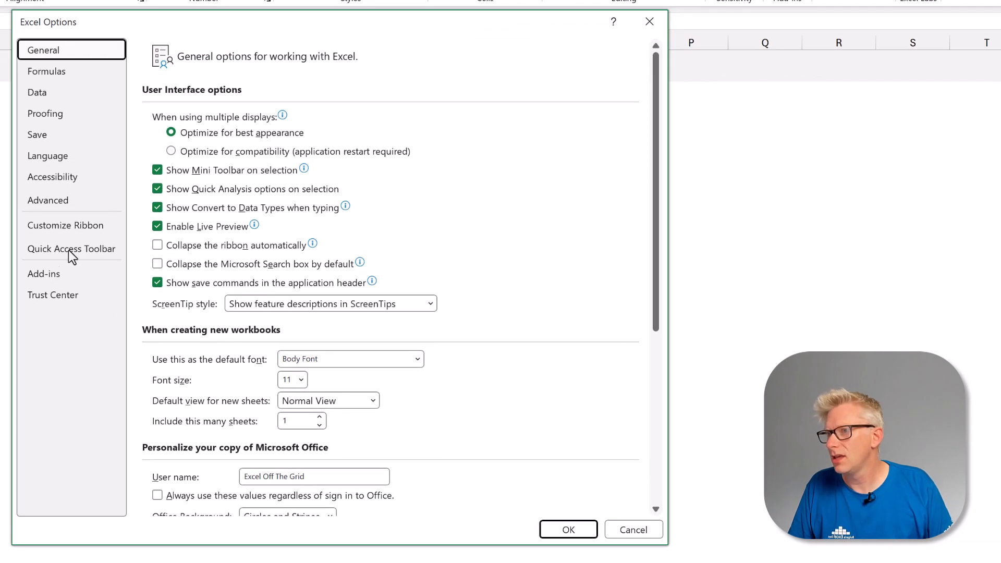
mouse_move(71, 295)
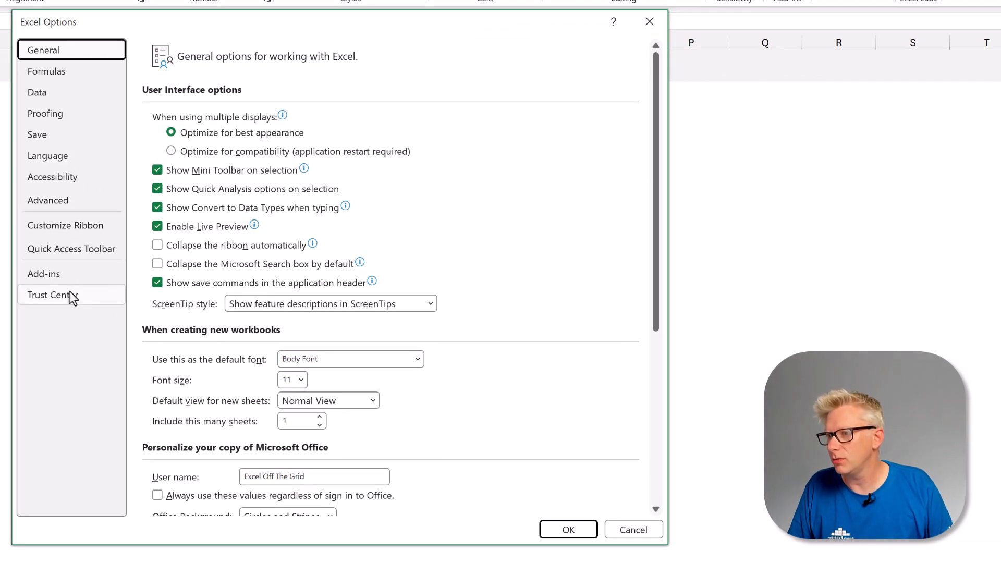
left_click(53, 294)
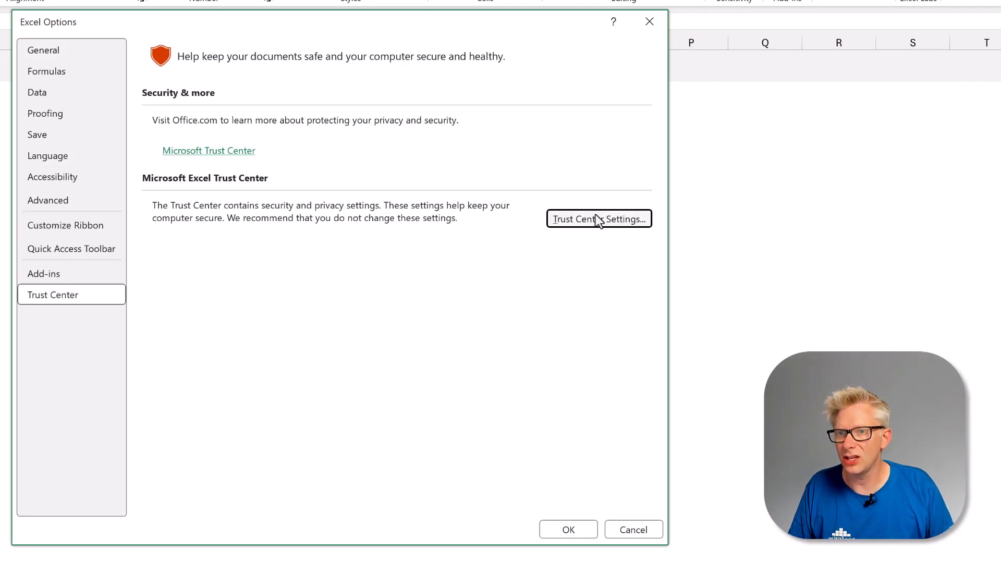
left_click(598, 219)
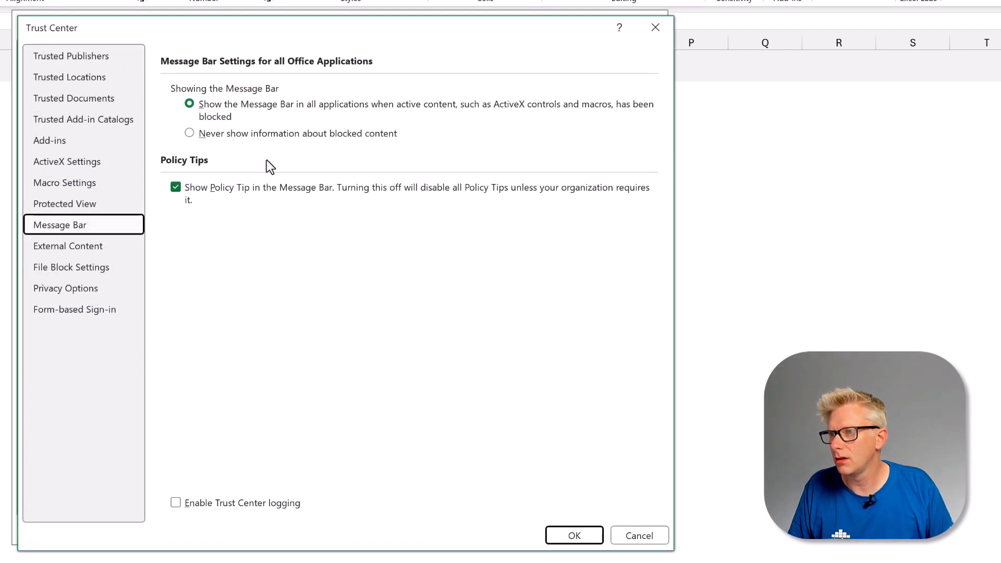
left_click(68, 76)
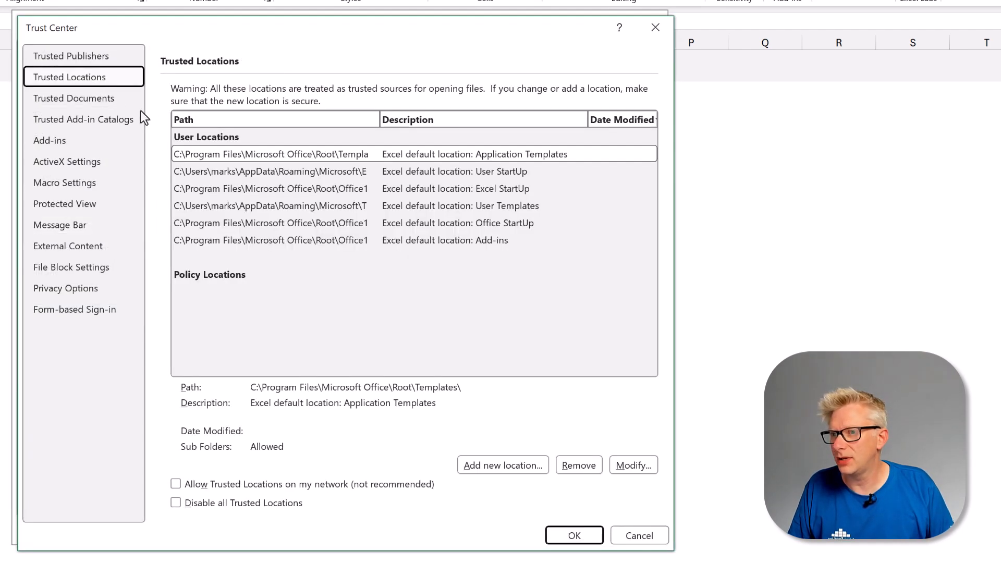
left_click(275, 171)
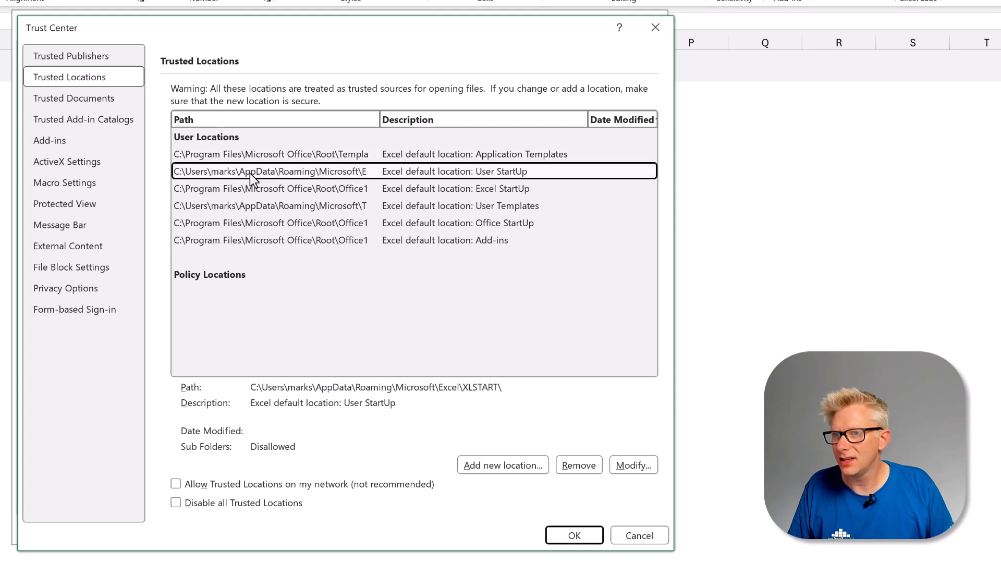
mouse_move(255, 185)
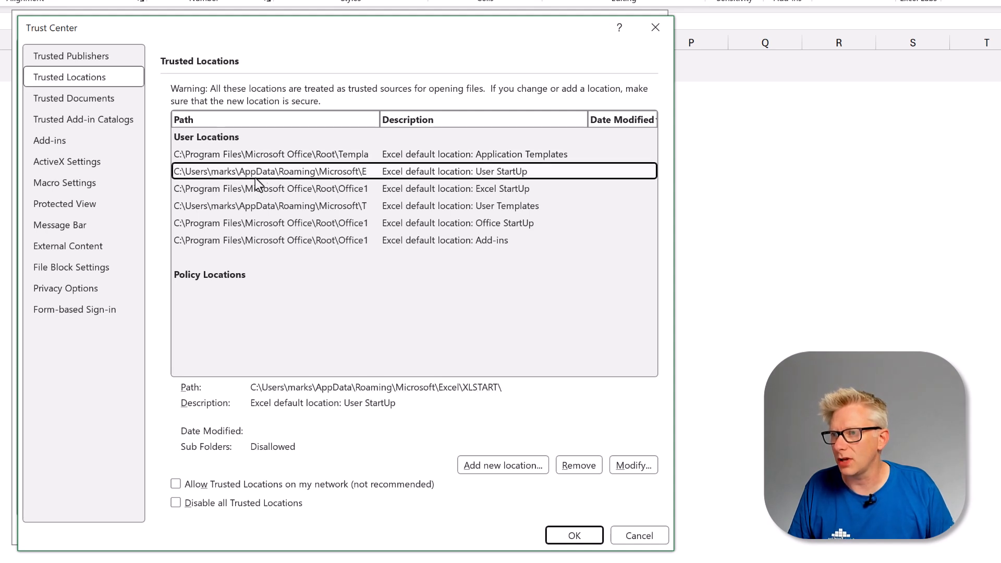
mouse_move(212, 183)
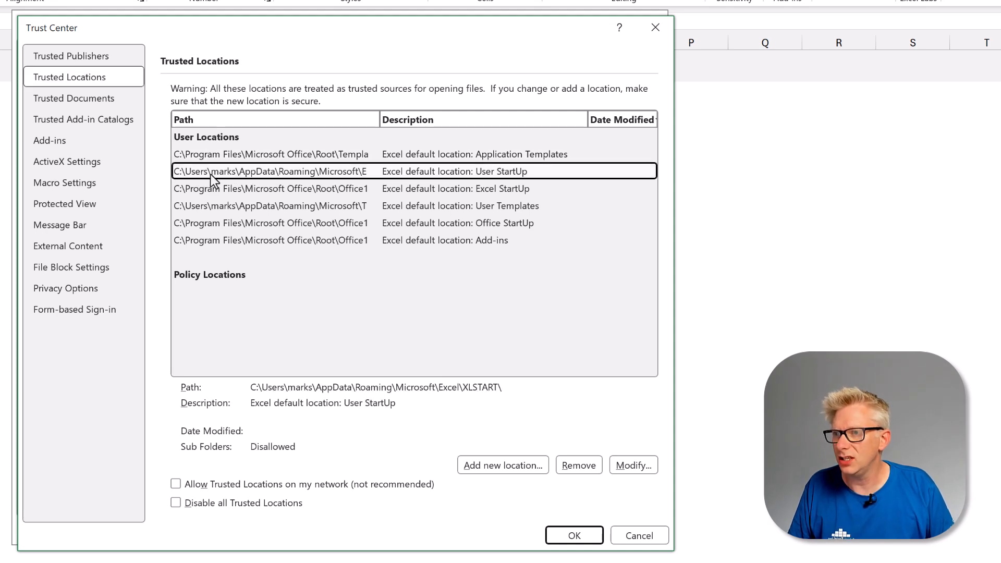
mouse_move(235, 182)
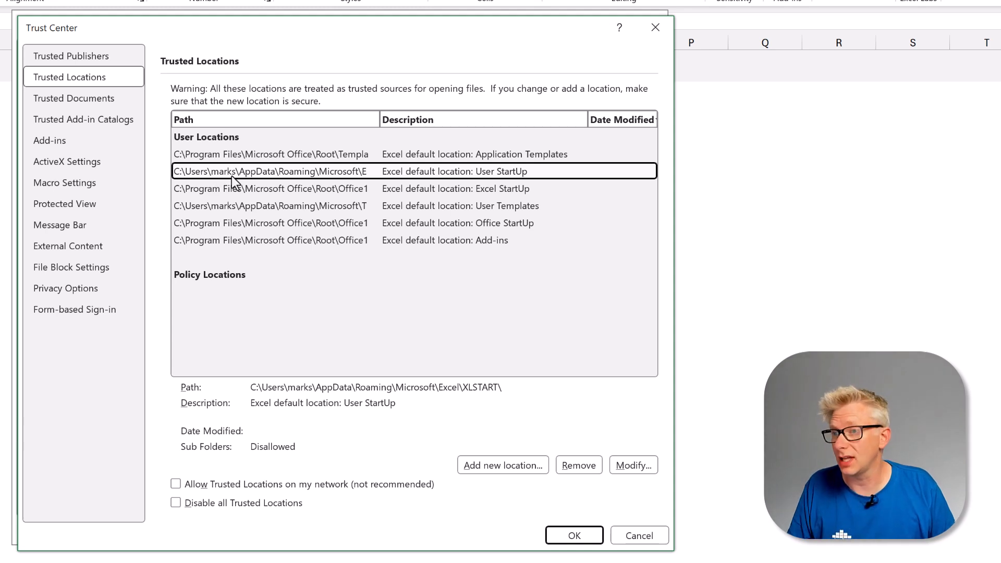
mouse_move(231, 191)
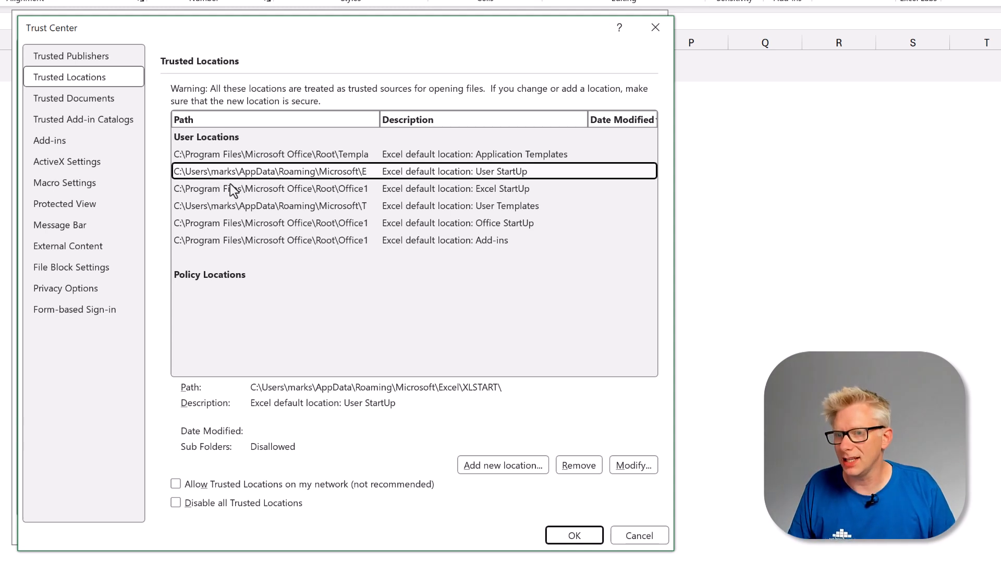
- Copy the User StartUp folder path from its Modify dialog, then cancel back to Excel Options
left_click(632, 464)
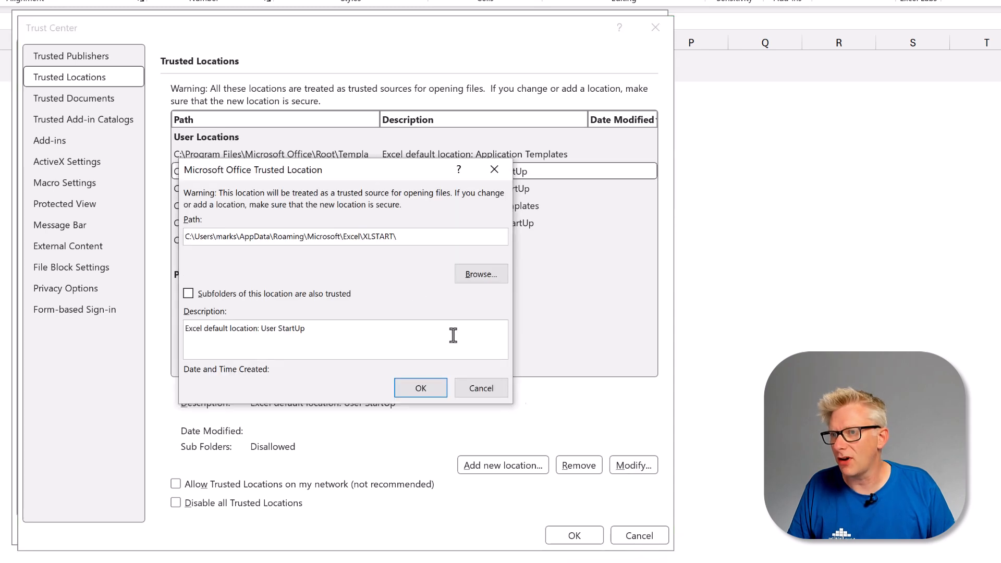
key("ctrl+c")
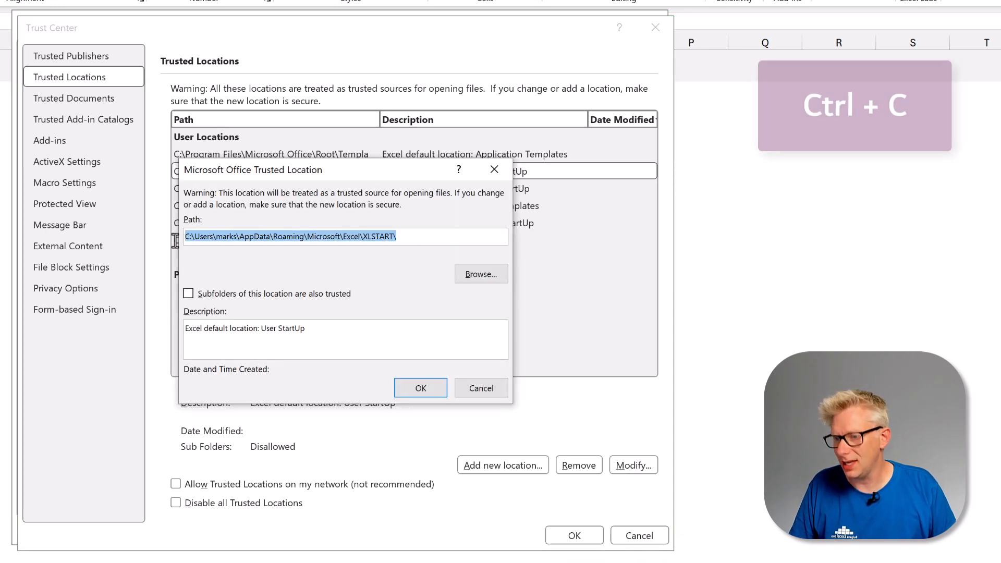
key("ctrl+c")
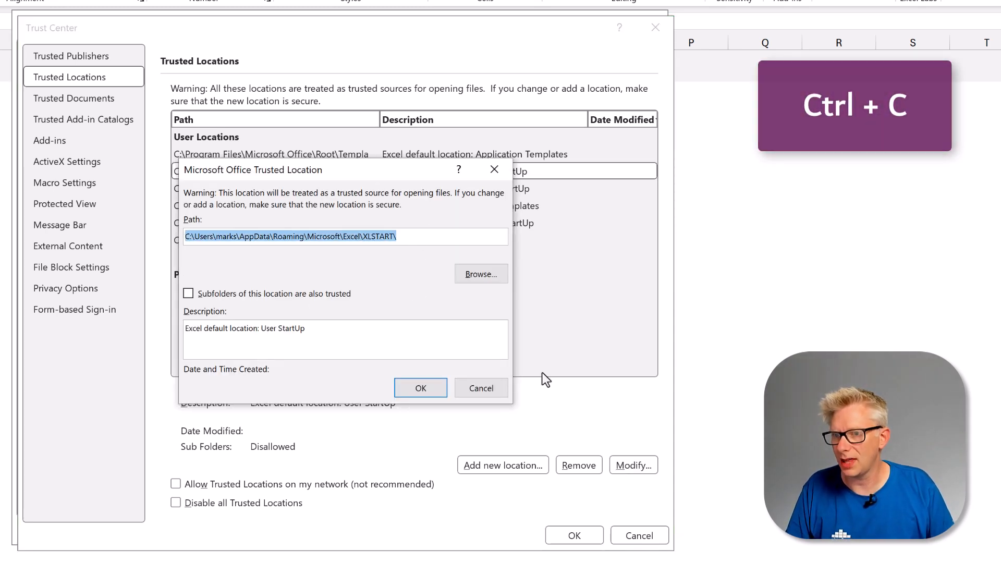
left_click(480, 388)
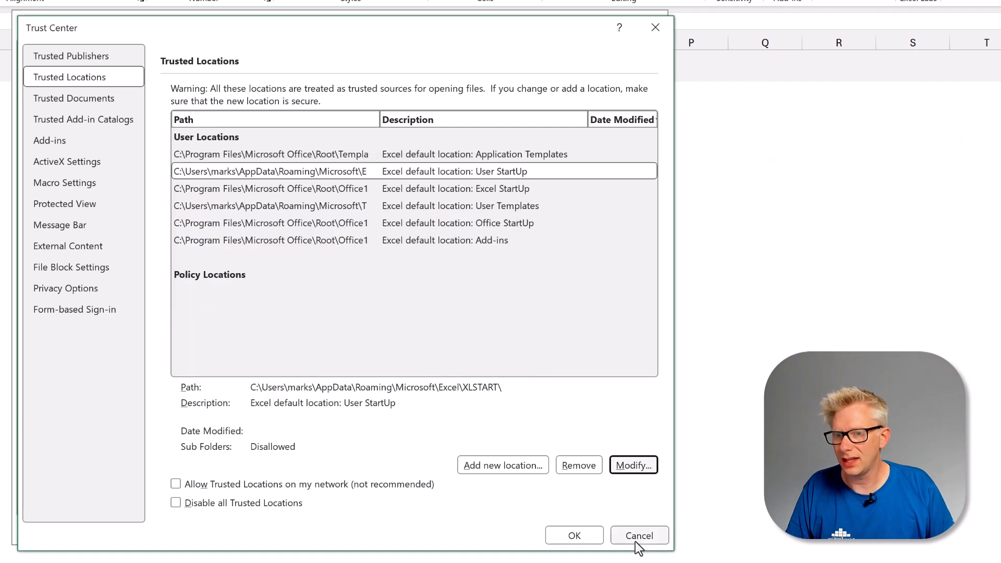
left_click(638, 534)
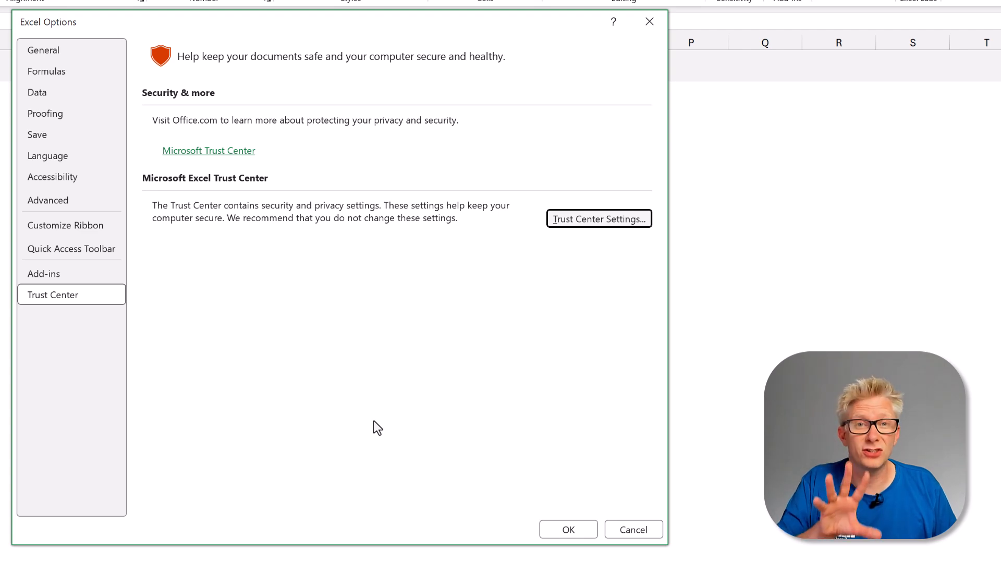
mouse_move(151, 205)
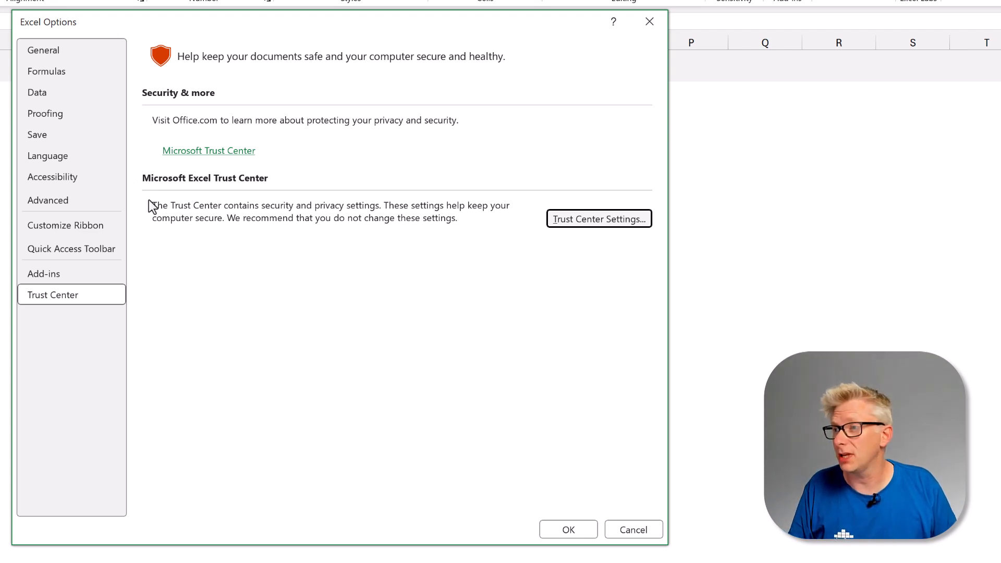
- In General options, untick 'Show the Start screen when this application starts' and apply with OK
left_click(43, 50)
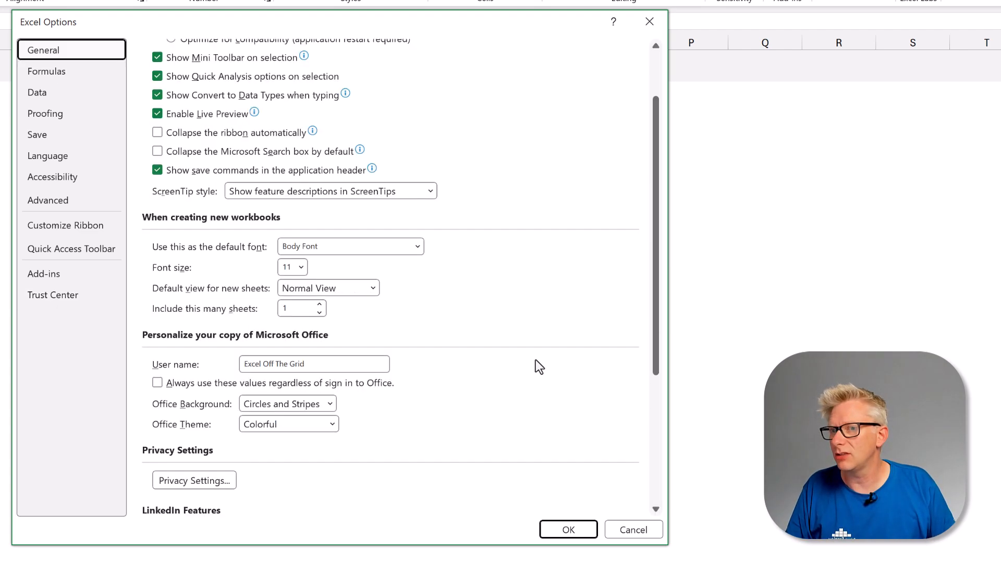
scroll("down", 3)
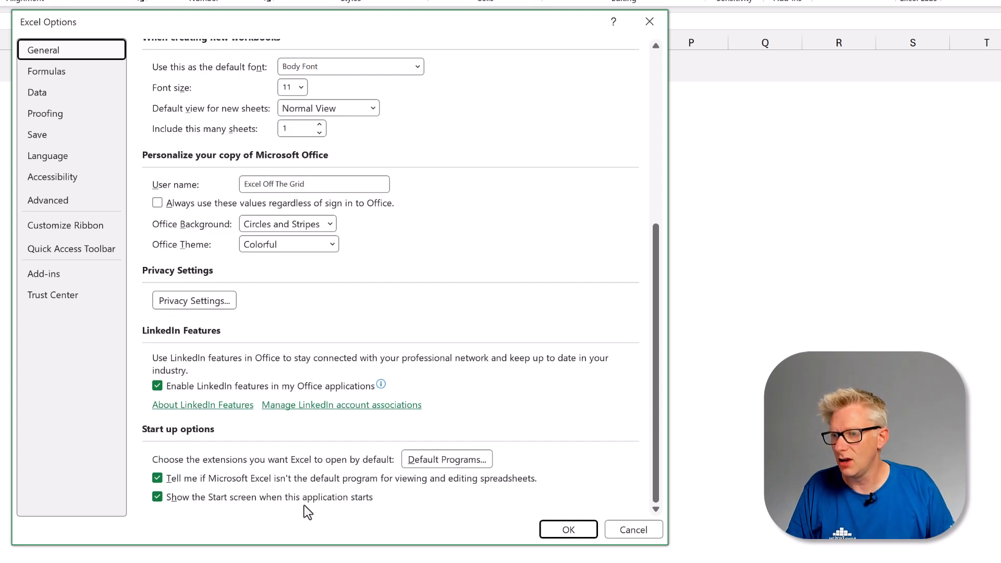
left_click(157, 497)
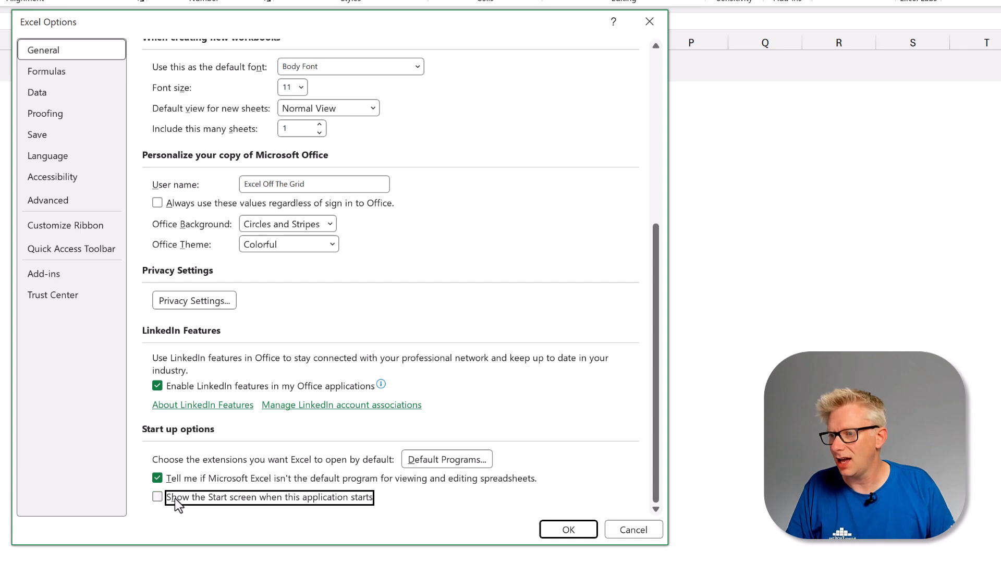
left_click(567, 529)
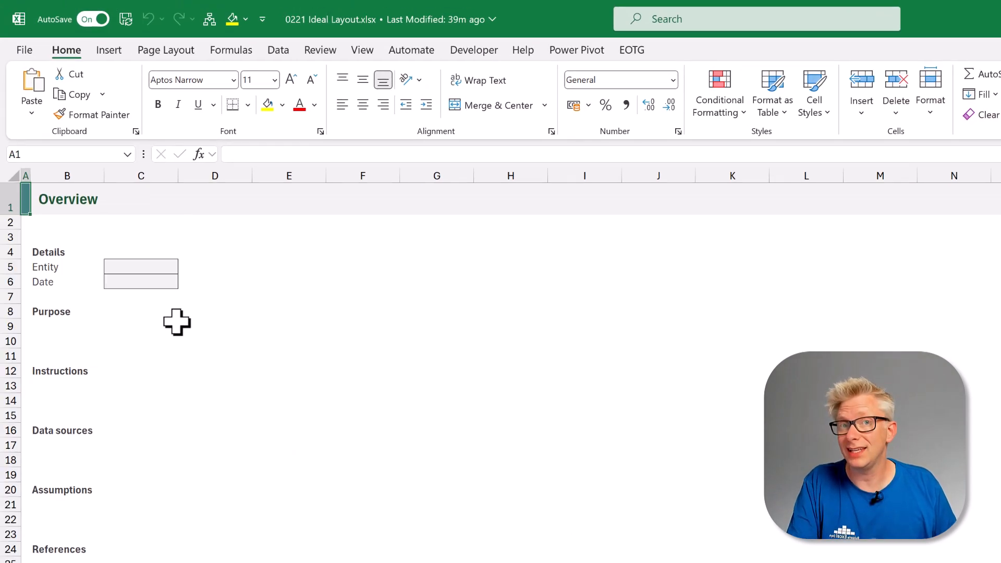
mouse_move(125, 199)
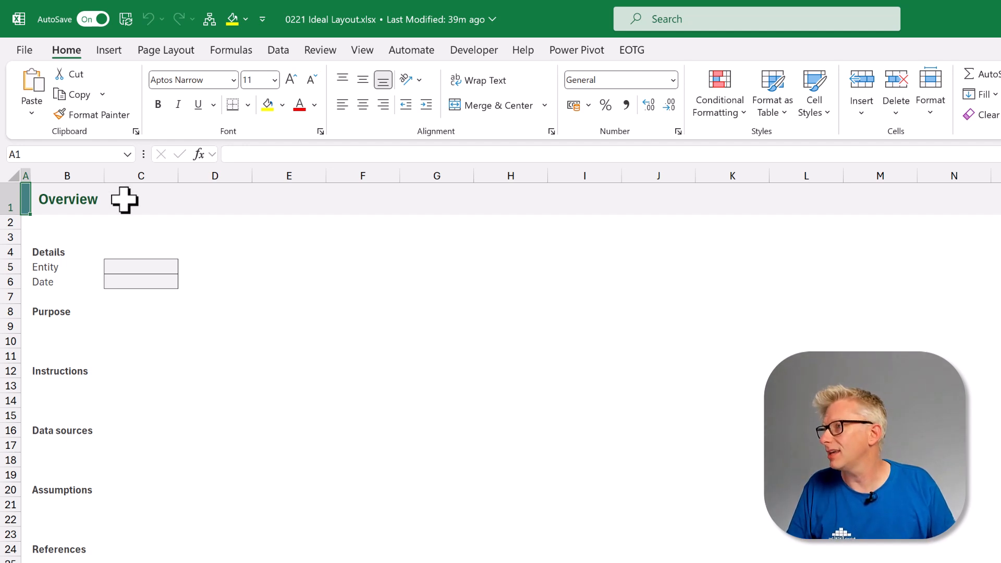
mouse_move(43, 64)
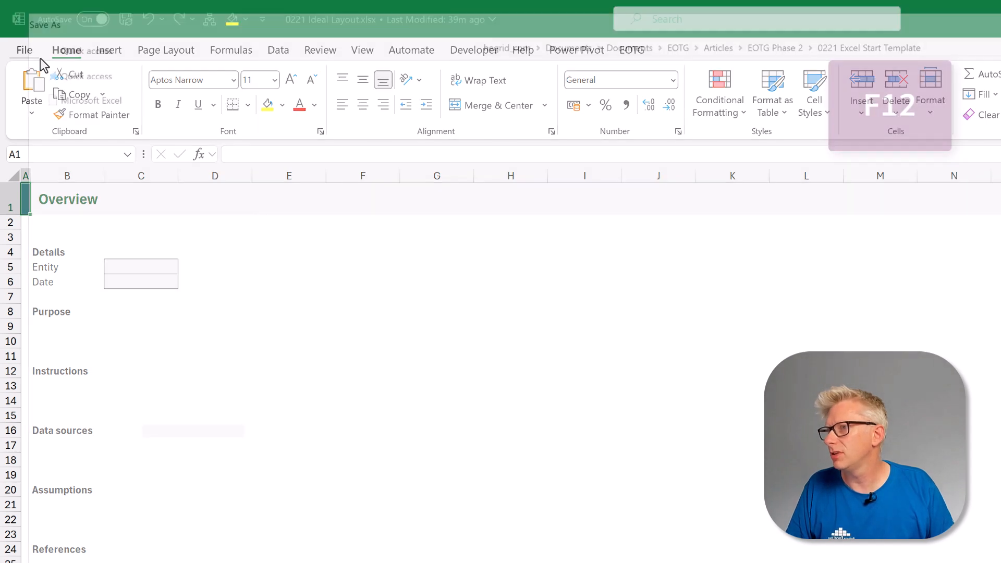
- Save as Excel Template (*.xltx) named Book.xltx in C:\Users\marks\AppData\Roaming\Microsoft\Excel\XLSTART\
key("F12")
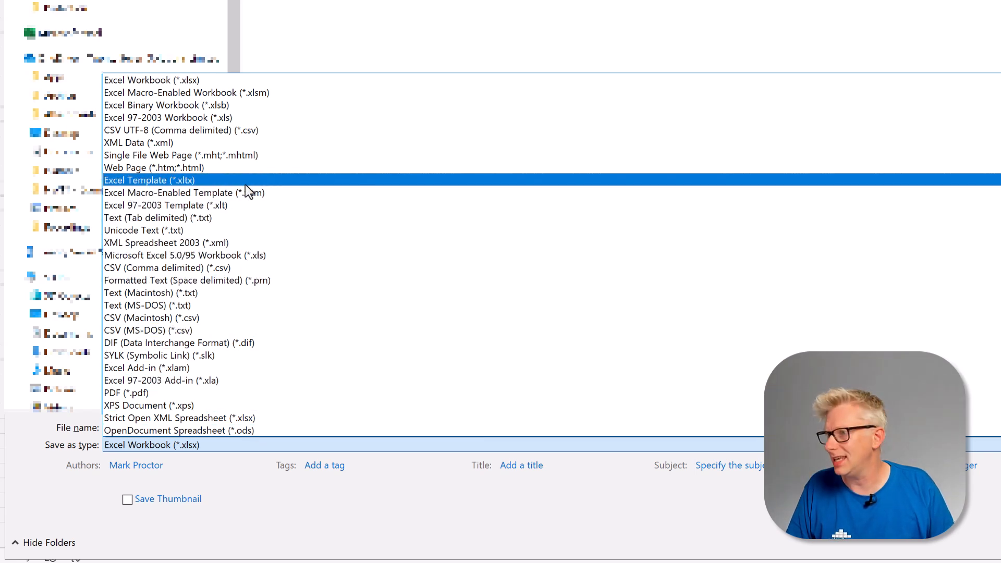
left_click(148, 180)
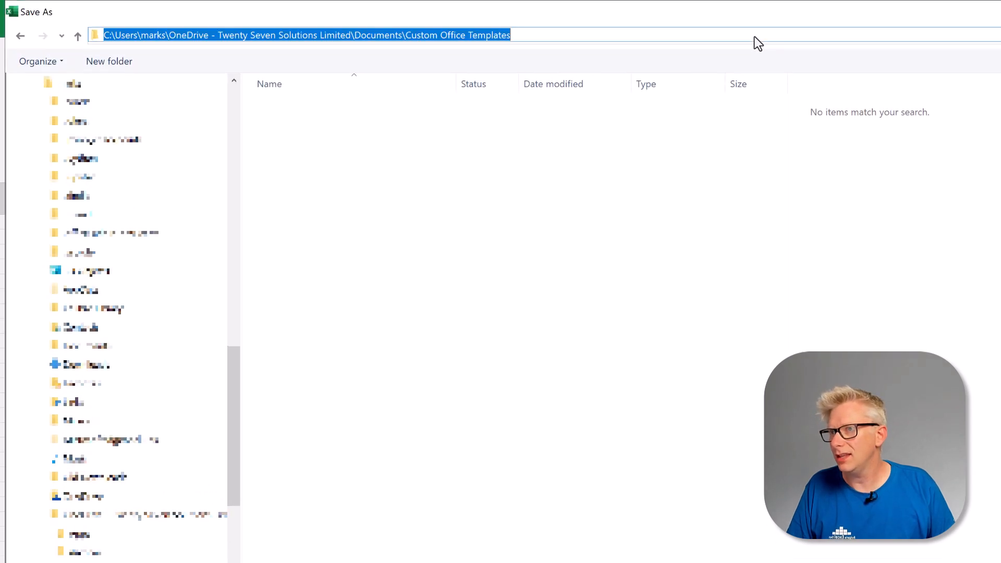
type("C:\\Users\\marks\\AppData\\Roaming\\Microsoft\\Excel\\XLSTART\\")
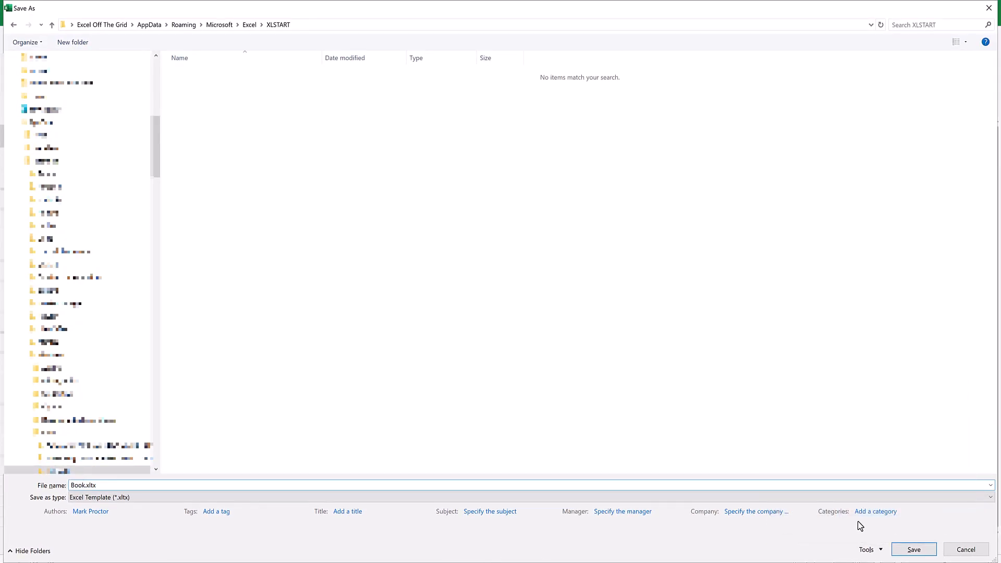
left_click(913, 549)
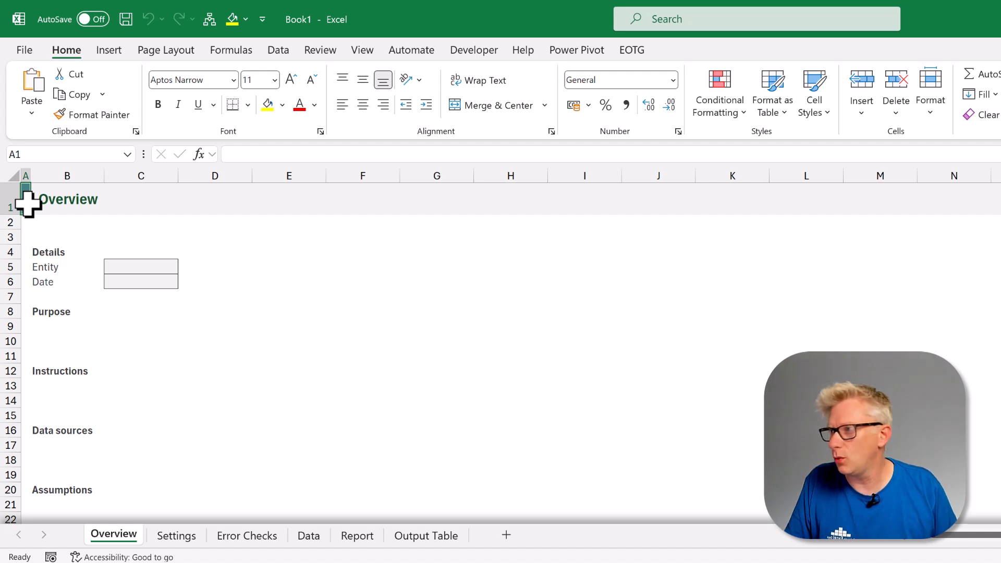
- Insert a blank Sheet2 after Overview in the template-based Book1
left_click(506, 535)
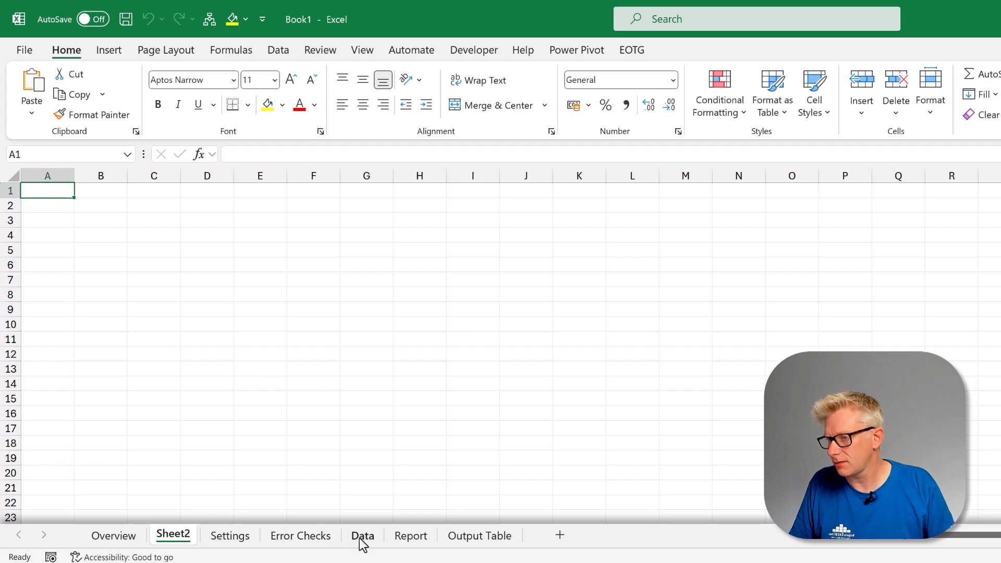
- Select the other sheet tabs together and delete them, keeping only the sheet named Sheet
left_click(363, 535)
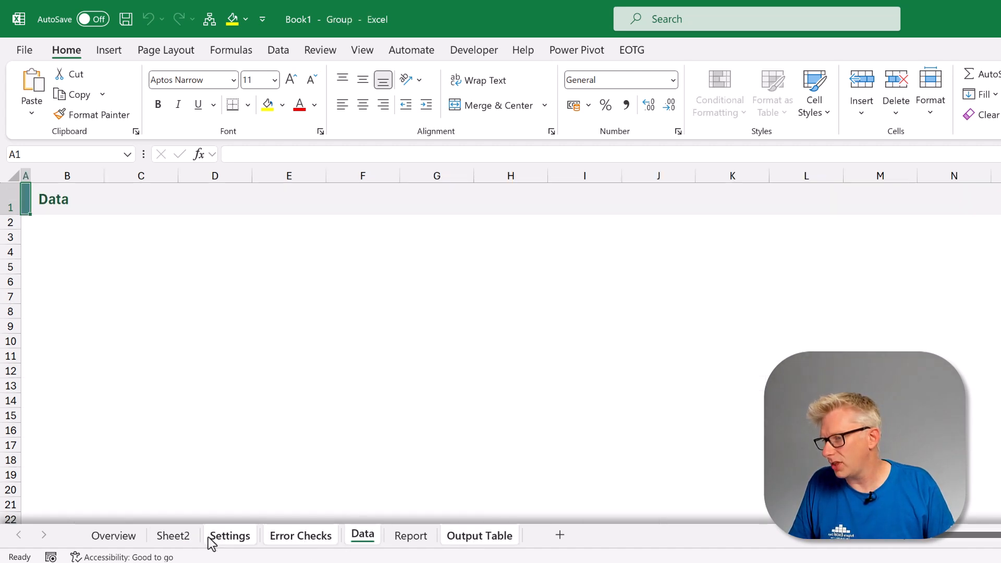
left_click(113, 534)
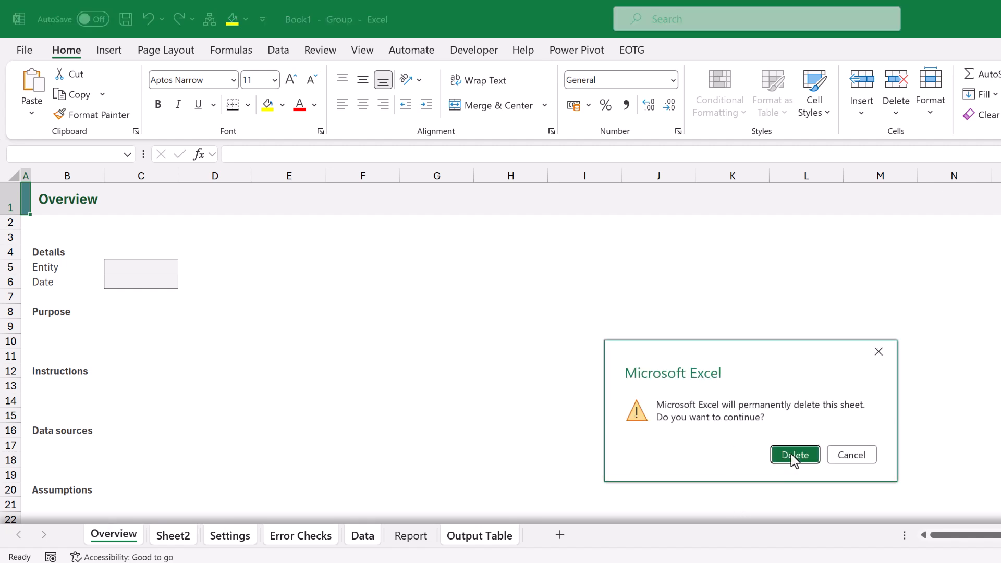
left_click(794, 455)
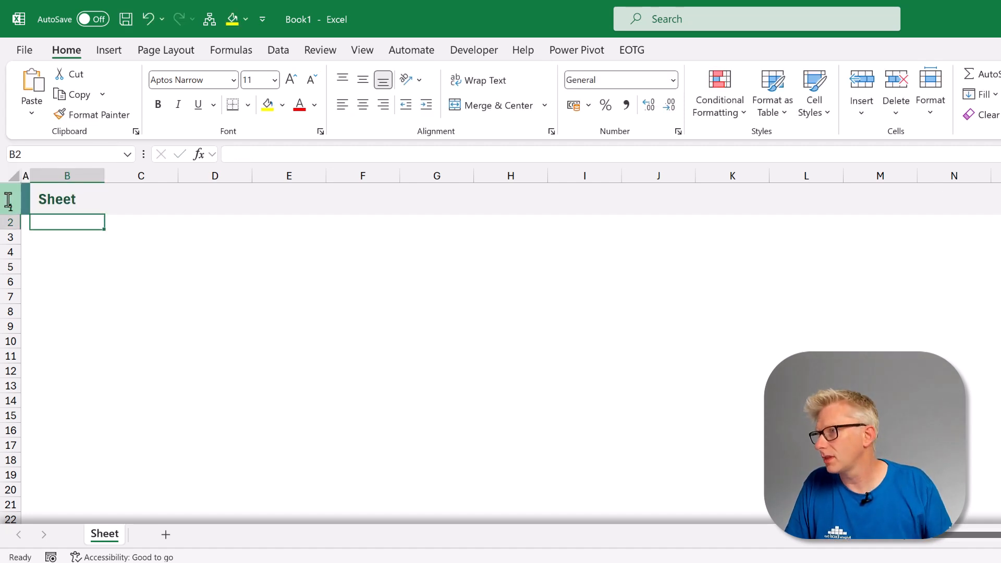
mouse_move(161, 355)
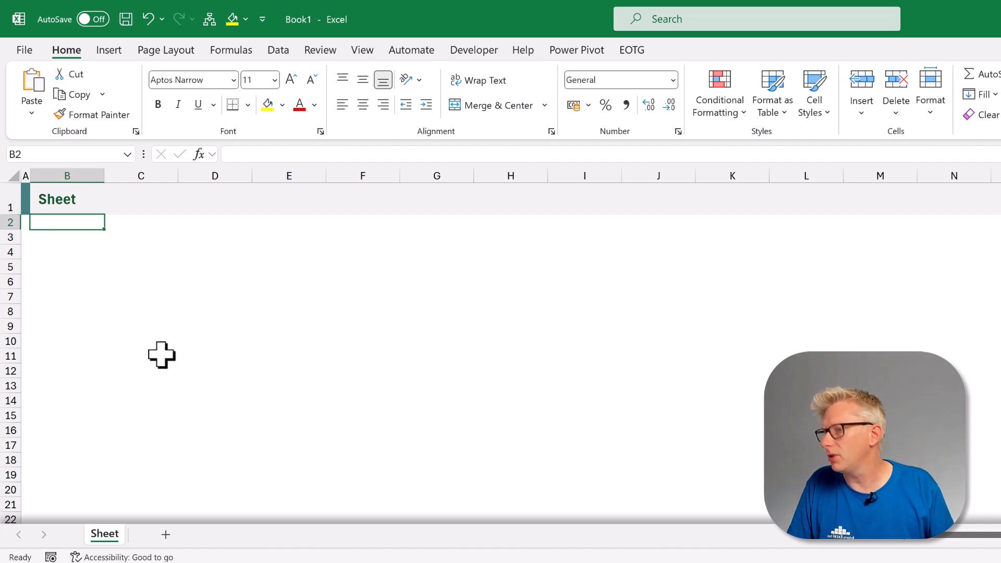
- Save the one-sheet workbook as Excel Template Sheet.xltx in the XLSTART folder
key("f12")
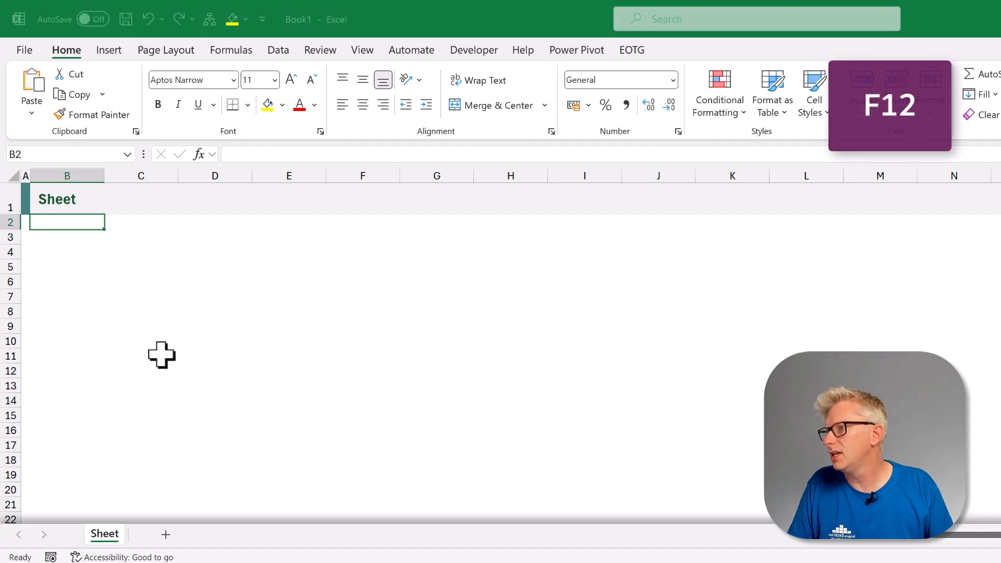
key("f12")
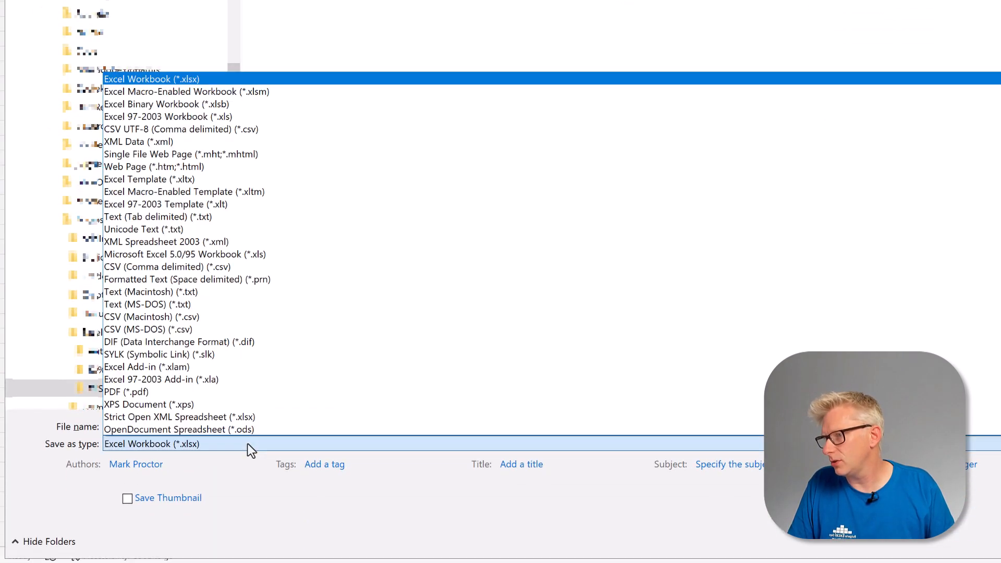
left_click(149, 179)
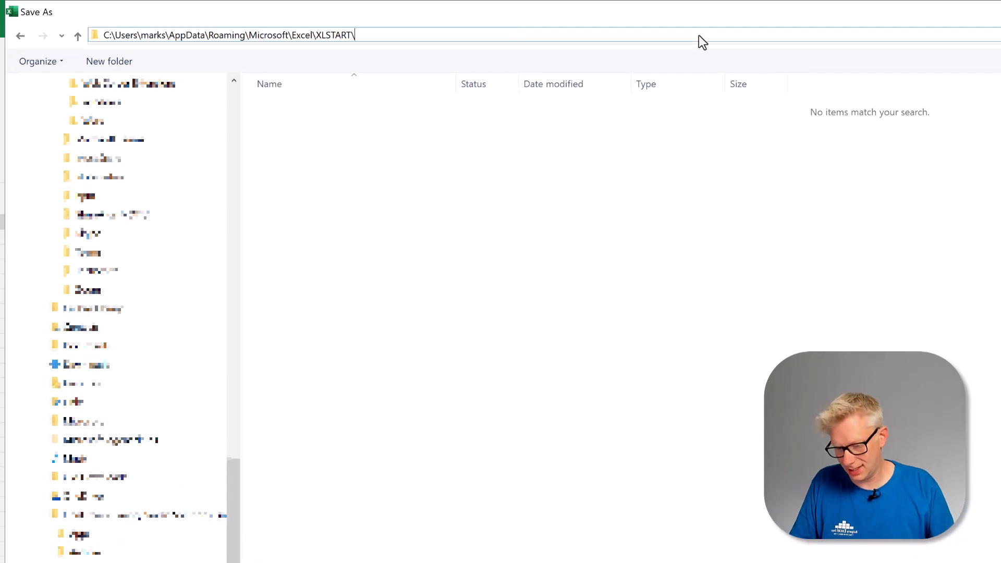
left_click(227, 35)
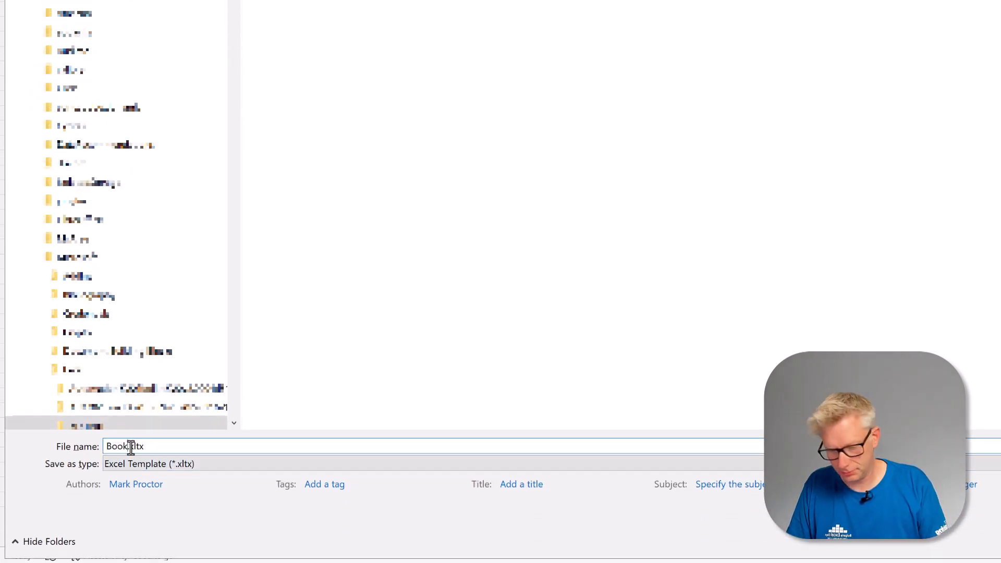
type("Sheet")
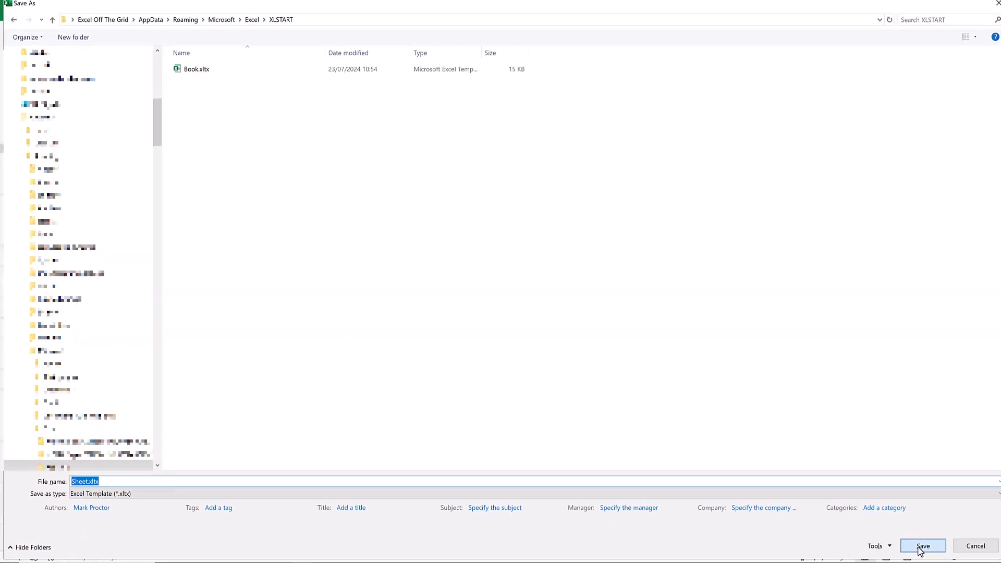
left_click(922, 546)
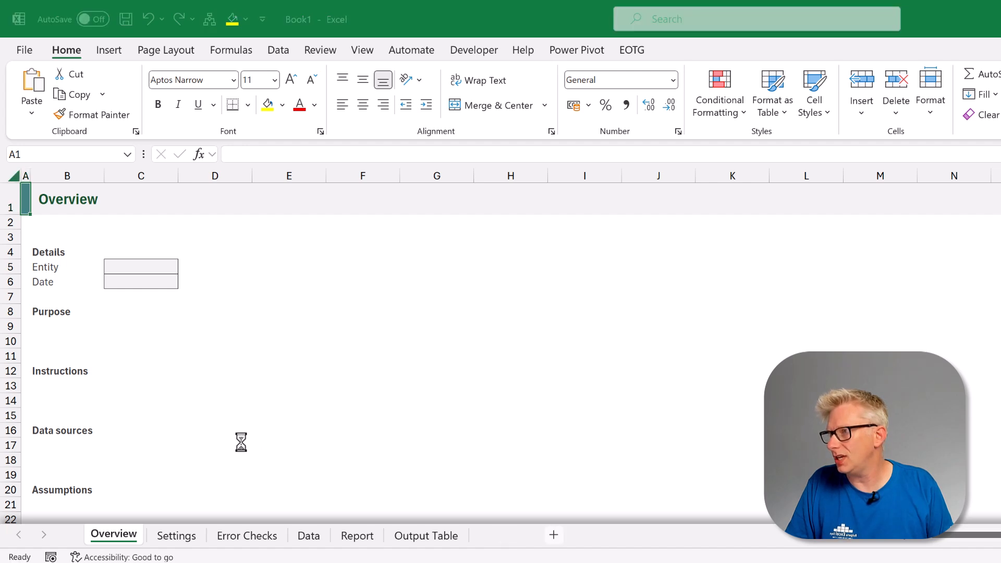
- Insert a new sheet after Overview, built from the Sheet.xltx template
left_click(553, 535)
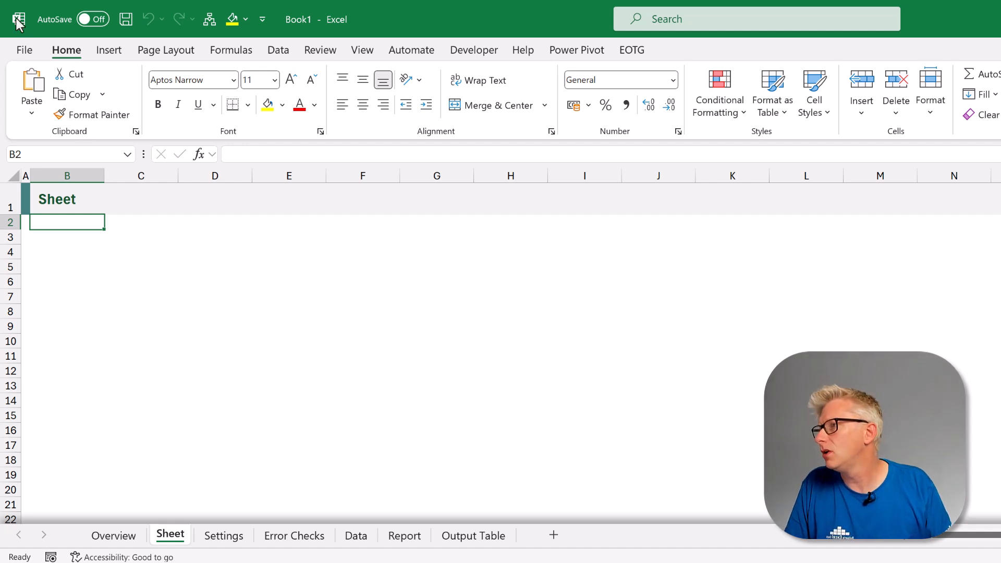
- Create a new blank workbook, Book2, from File > New
left_click(23, 50)
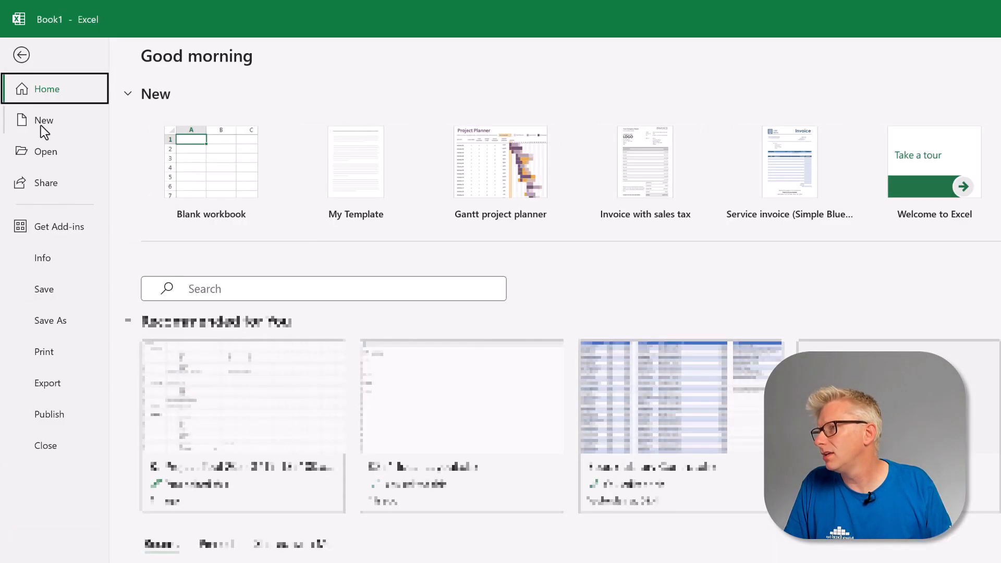
left_click(44, 120)
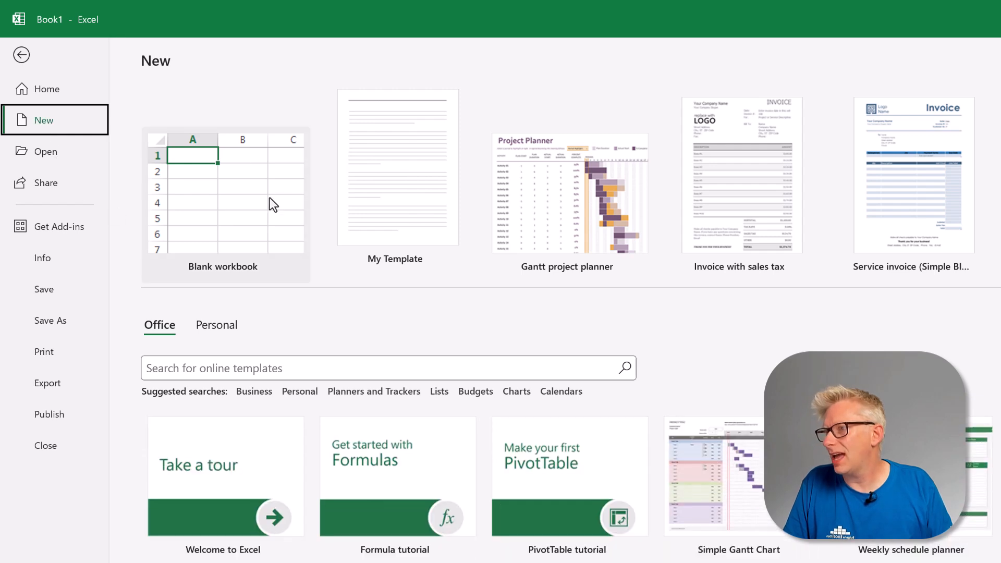
left_click(224, 195)
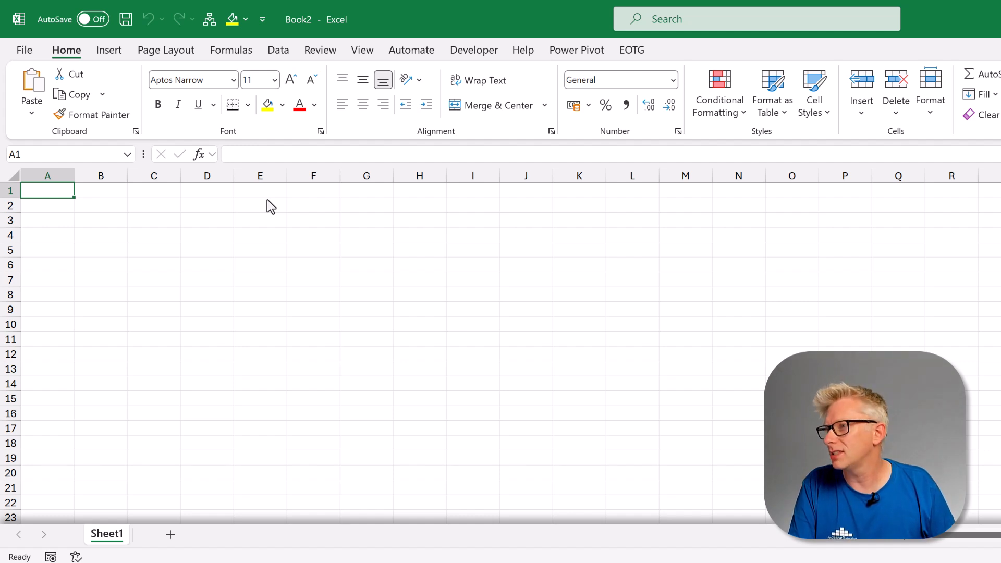
- Start Save As for Book2 in Custom Office Templates and bring up the New > Shortcut menu
key("F12")
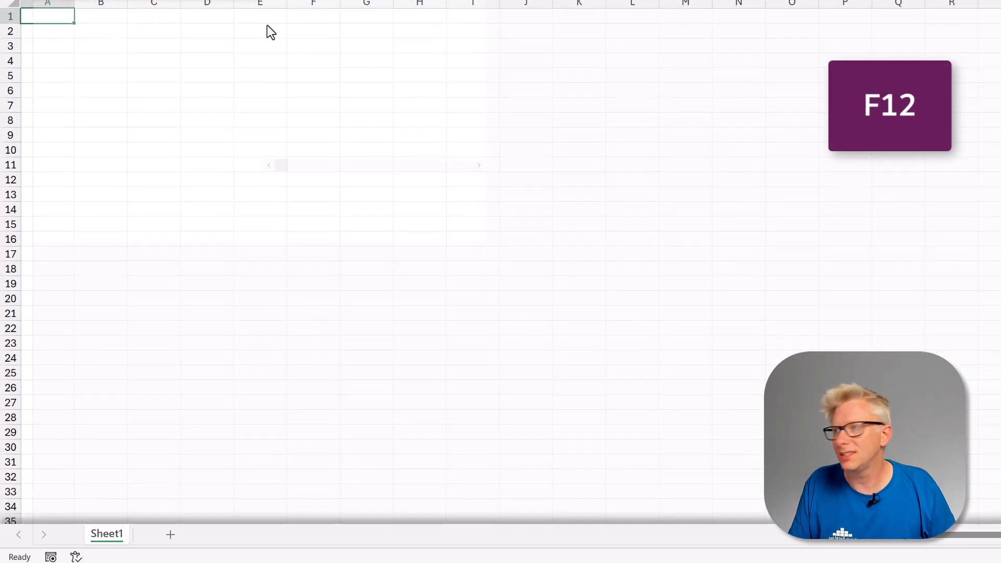
key("f12")
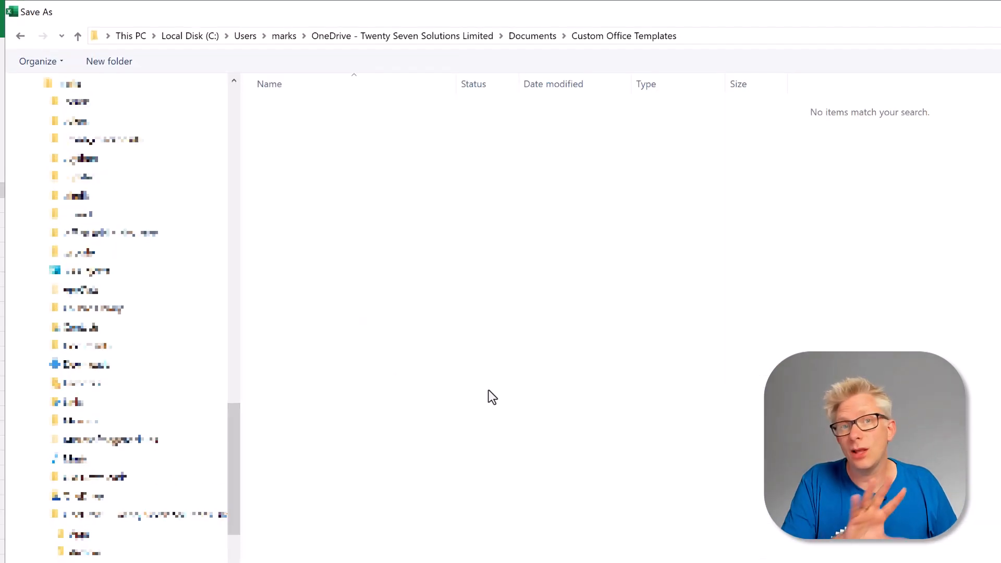
mouse_move(563, 413)
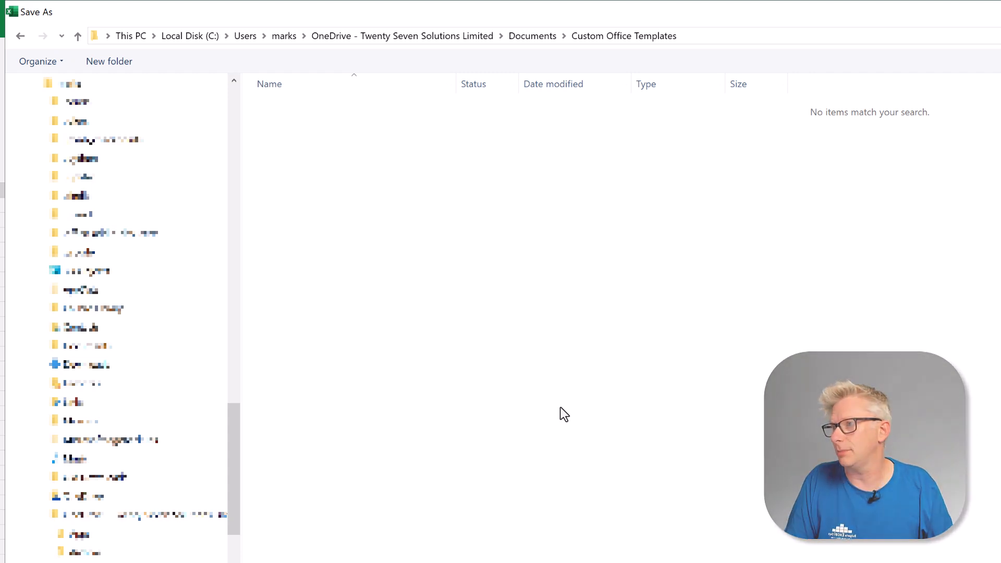
right_click(563, 413)
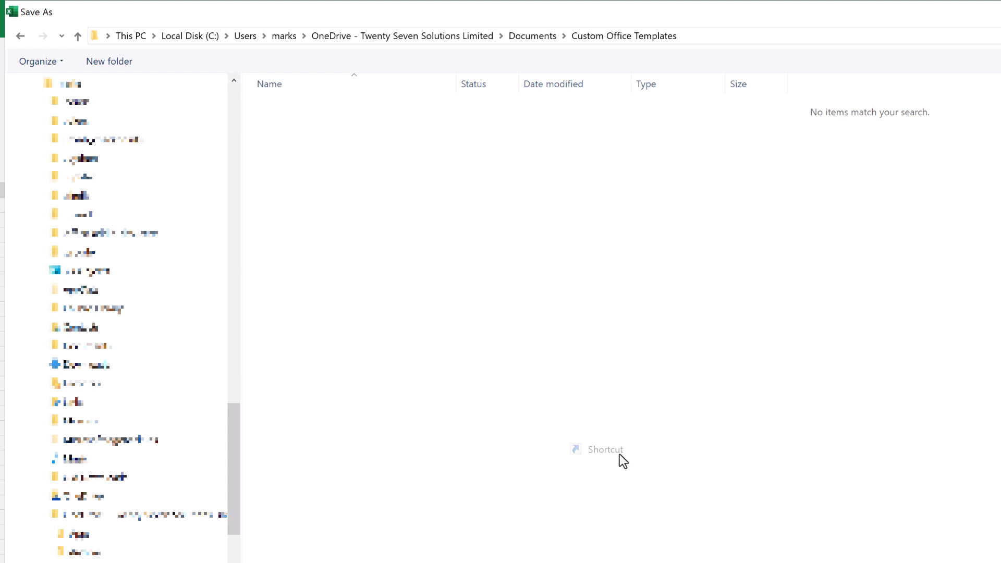
- Start a new shortcut targeting C:\Users\marks\AppData\Roaming\Microsoft\Excel\XLSTART\Book.xltx
left_click(604, 449)
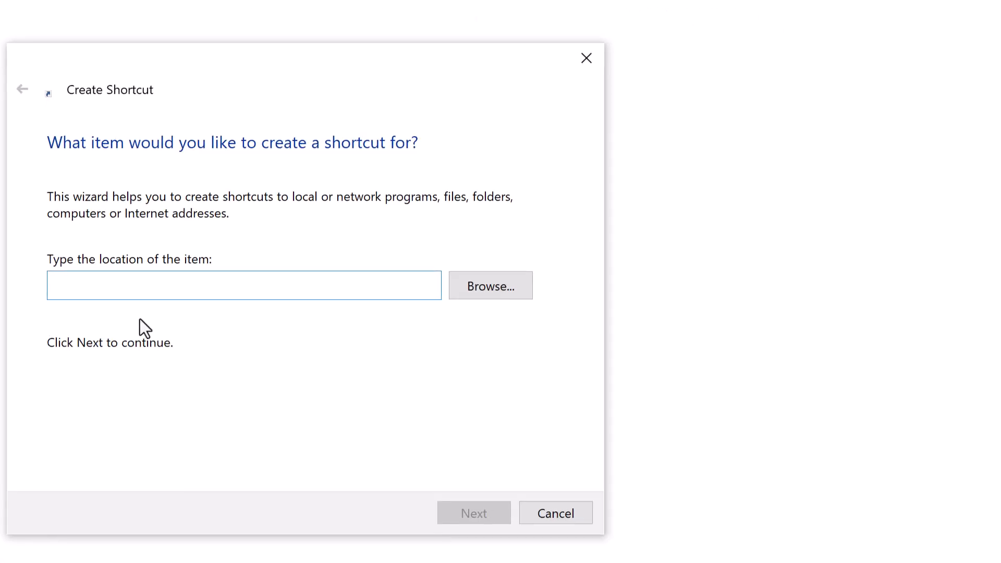
type("C:\\Users\\marks\\AppData\\Roaming\\Microsoft\\Excel\\XLSTART\\")
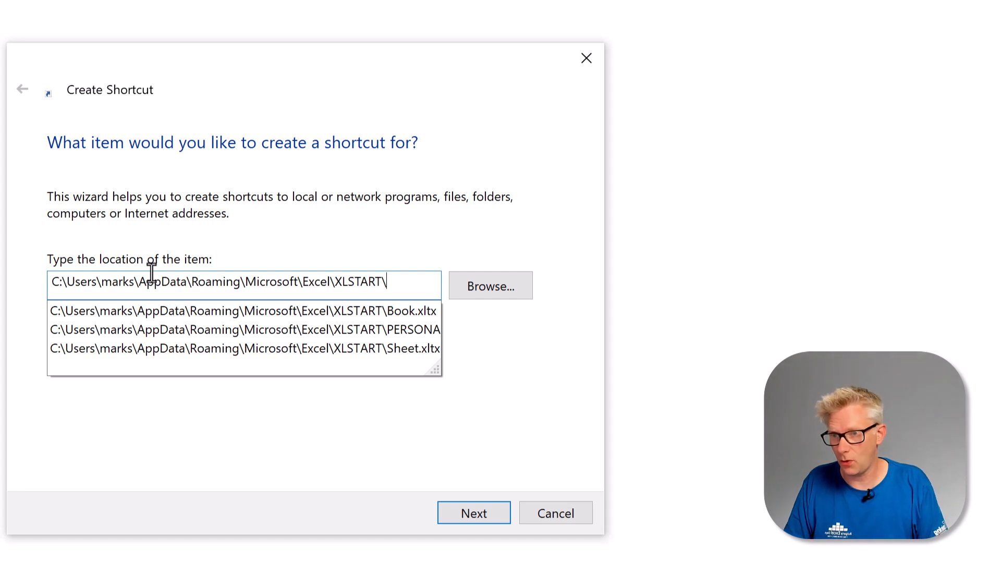
type("Book.xltx")
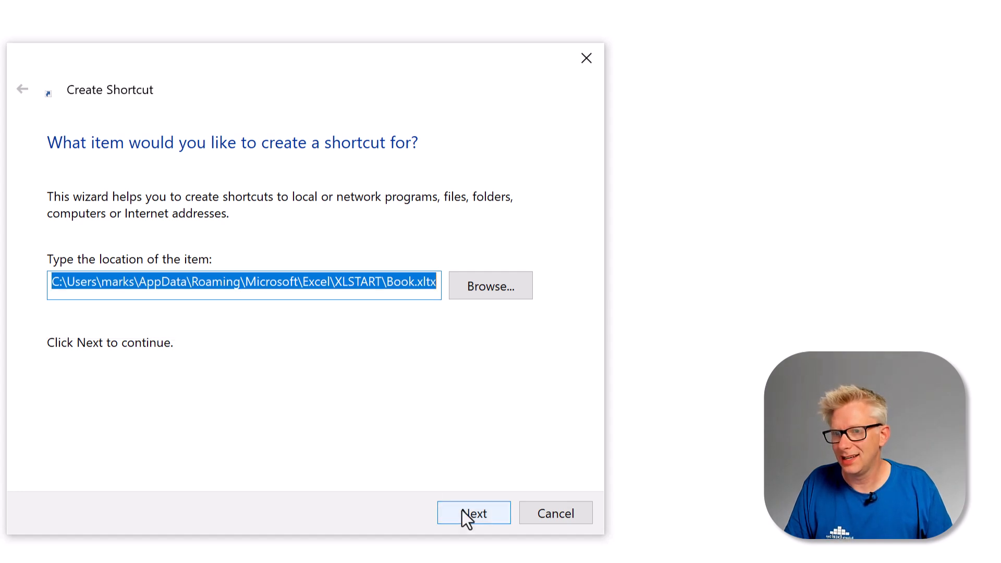
left_click(473, 512)
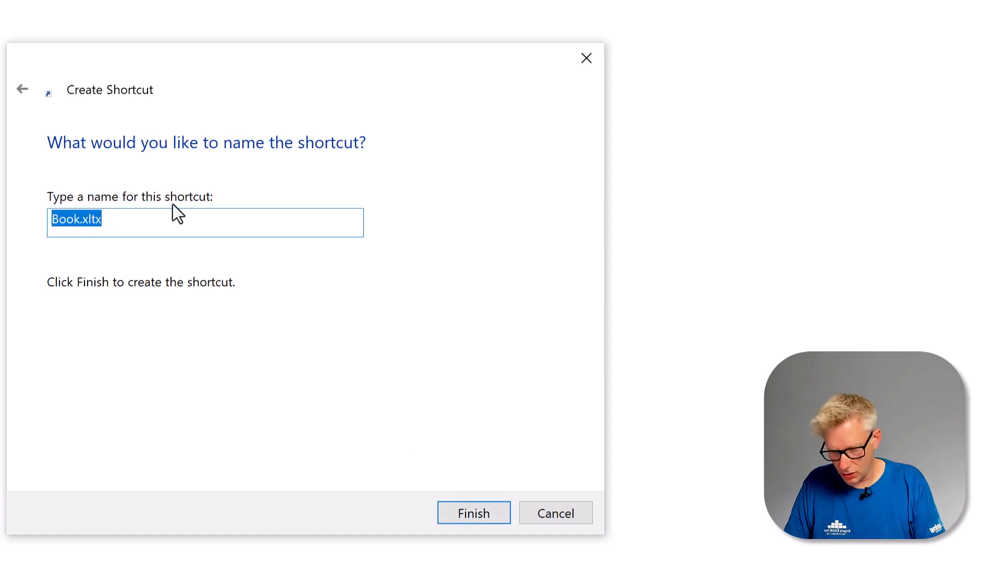
- Name the shortcut 'Book Template' and finish the wizard
type("Book Temp")
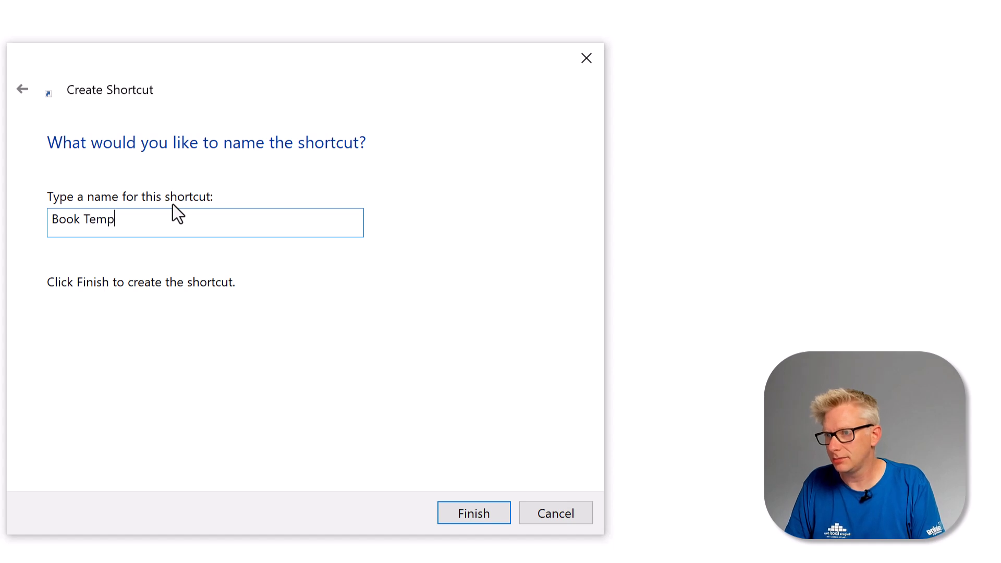
type("late")
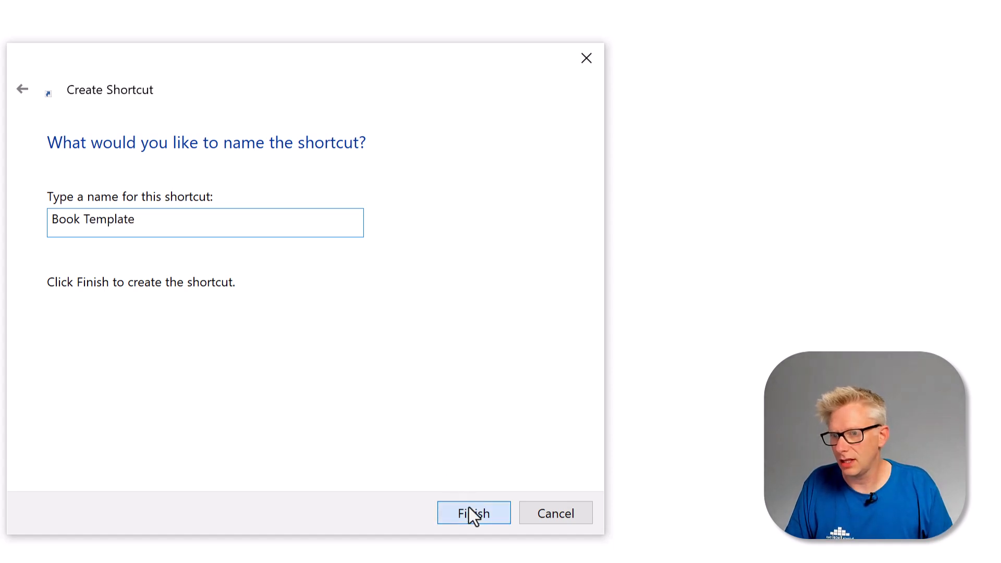
left_click(473, 512)
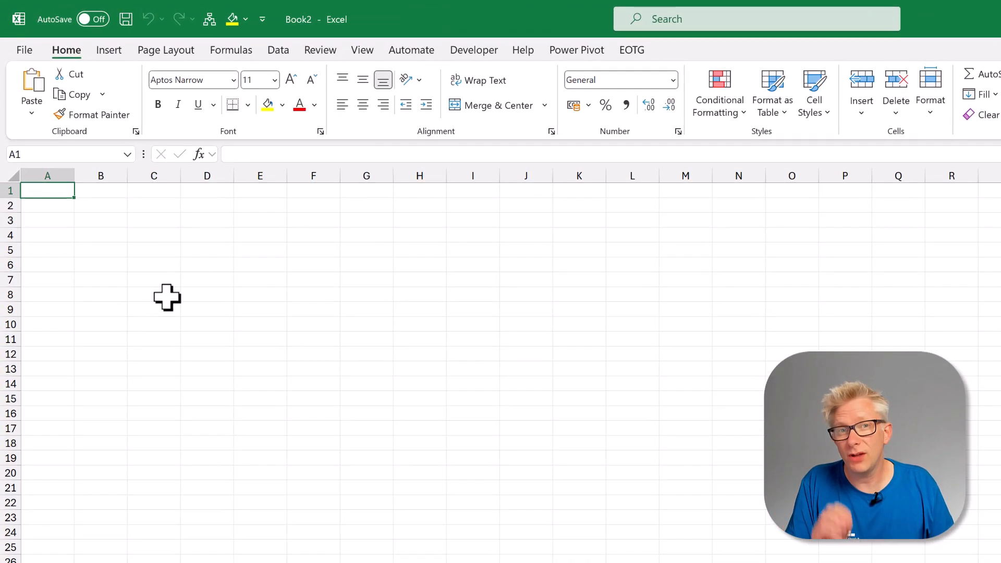
mouse_move(31, 63)
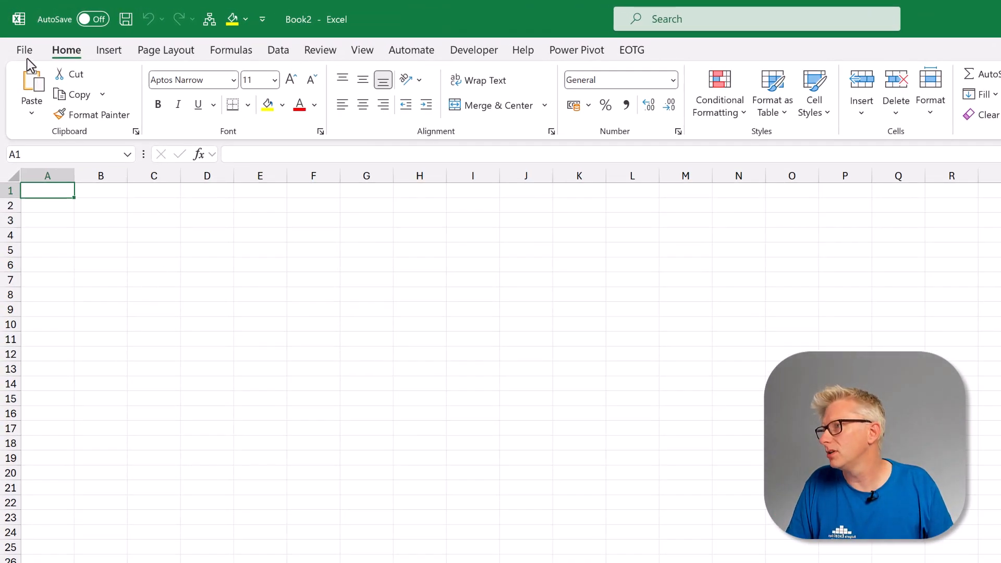
- Show the Personal templates on Excel's New page, where Book Template is listed
left_click(24, 50)
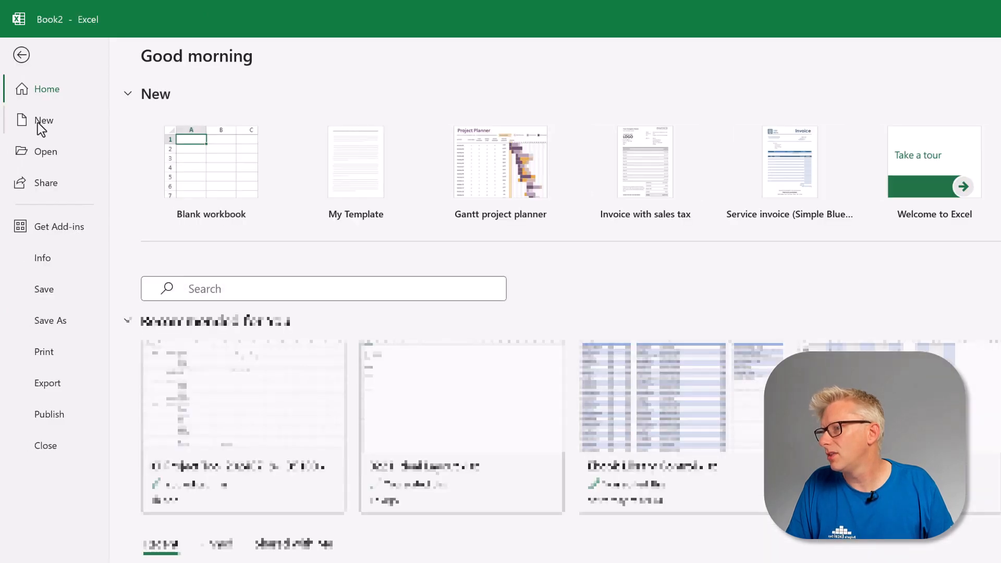
left_click(44, 120)
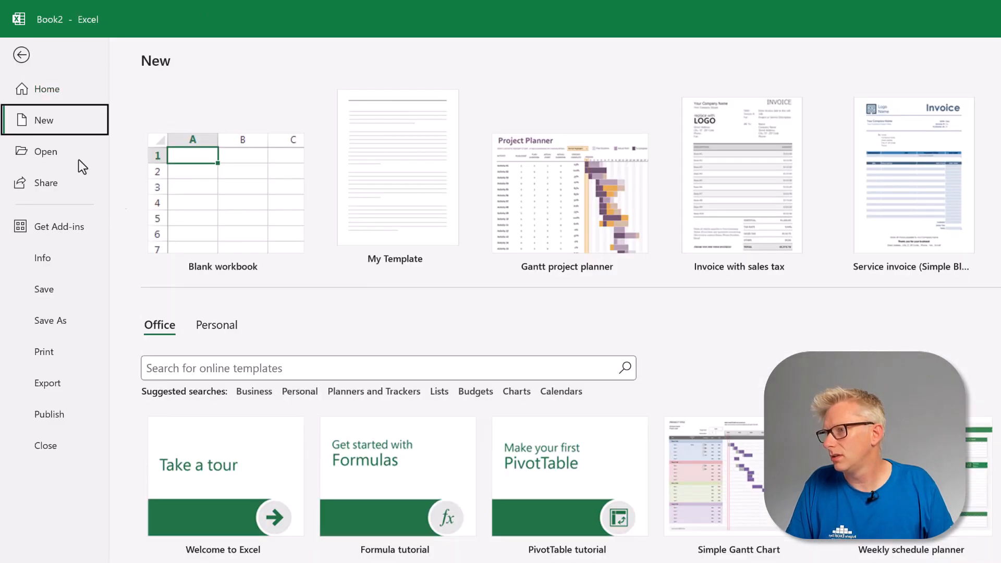
left_click(216, 325)
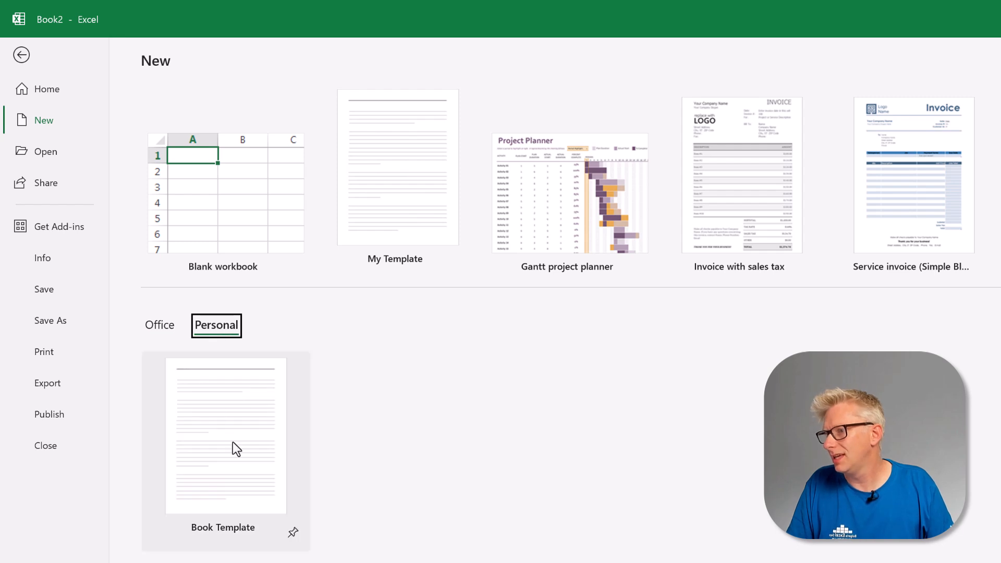
mouse_move(250, 440)
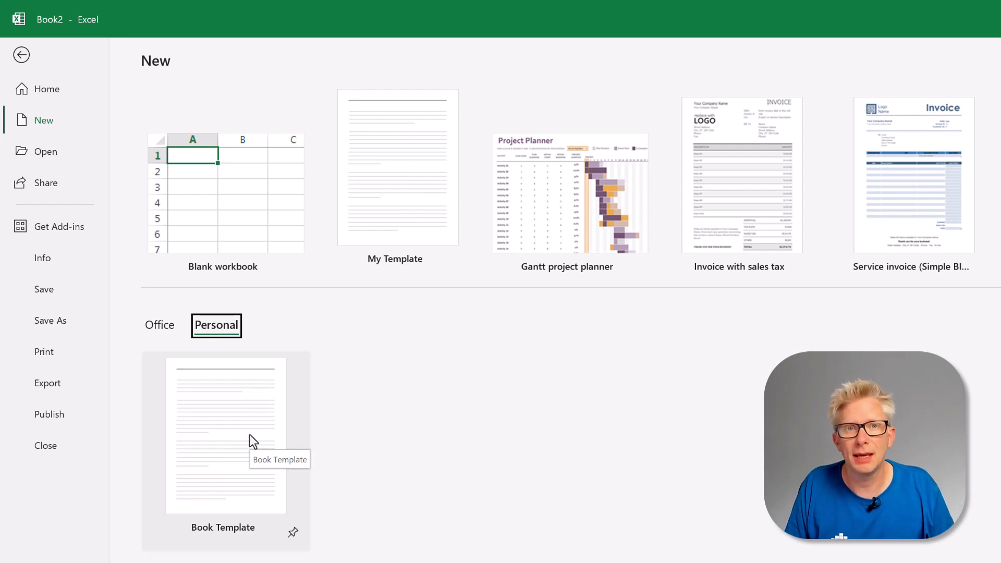